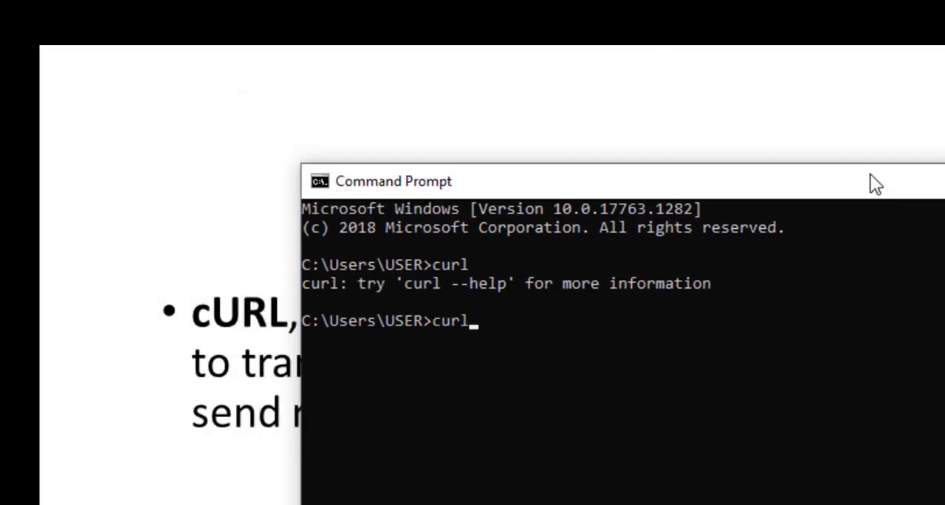
Run curl --help in a maximized Command Prompt and read through the full options list
type("--he")
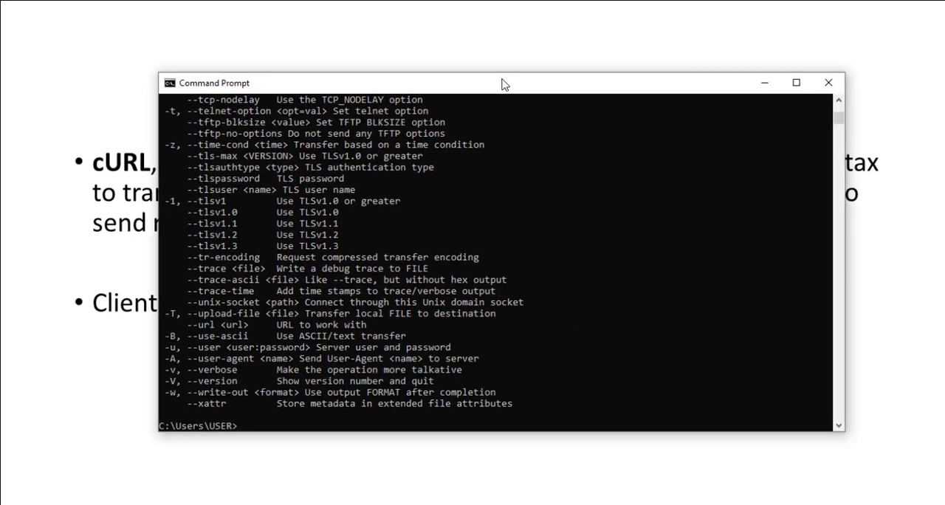
left_click(796, 83)
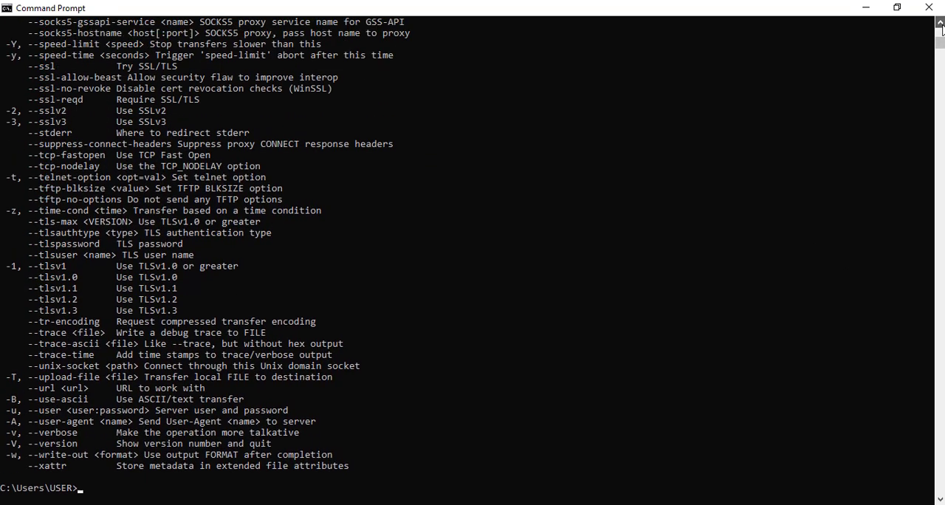
scroll("up", 3)
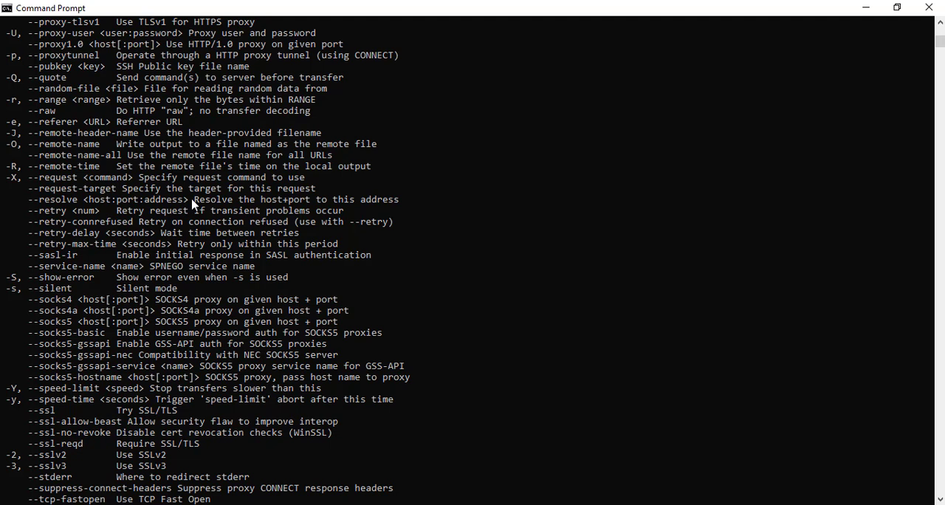
mouse_move(3, 124)
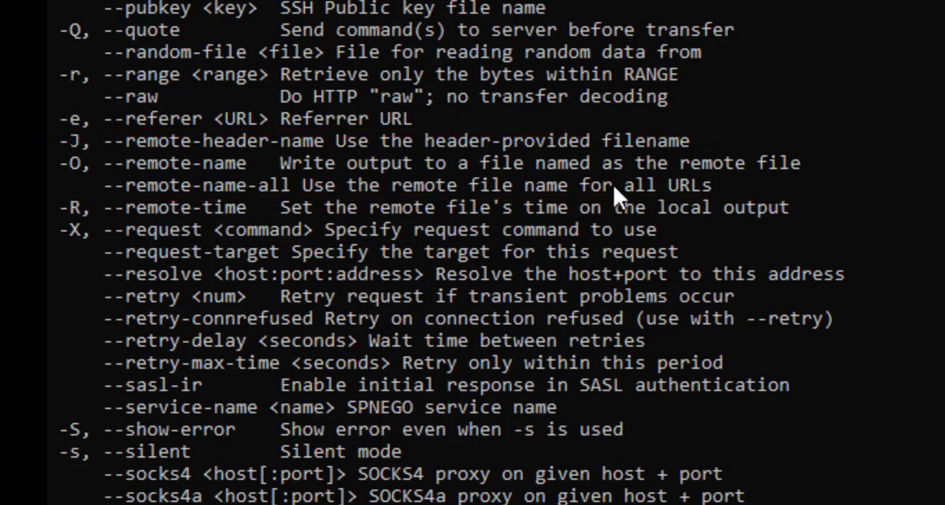
scroll("down", 3)
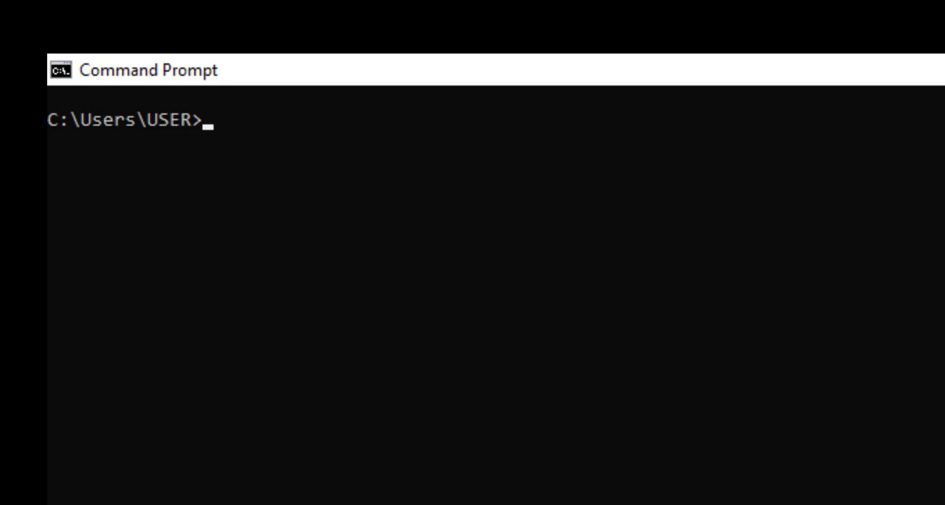
type("curl")
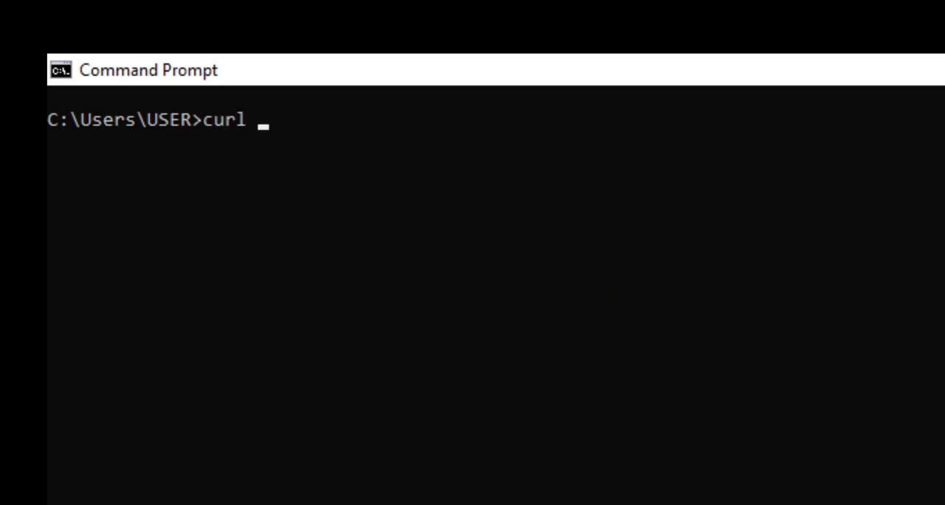
type("http:/")
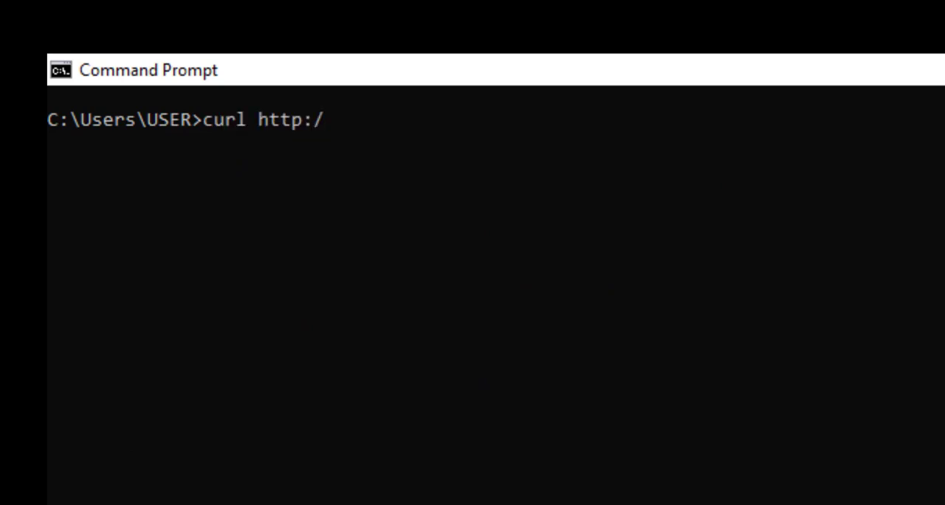
type("/www.goog")
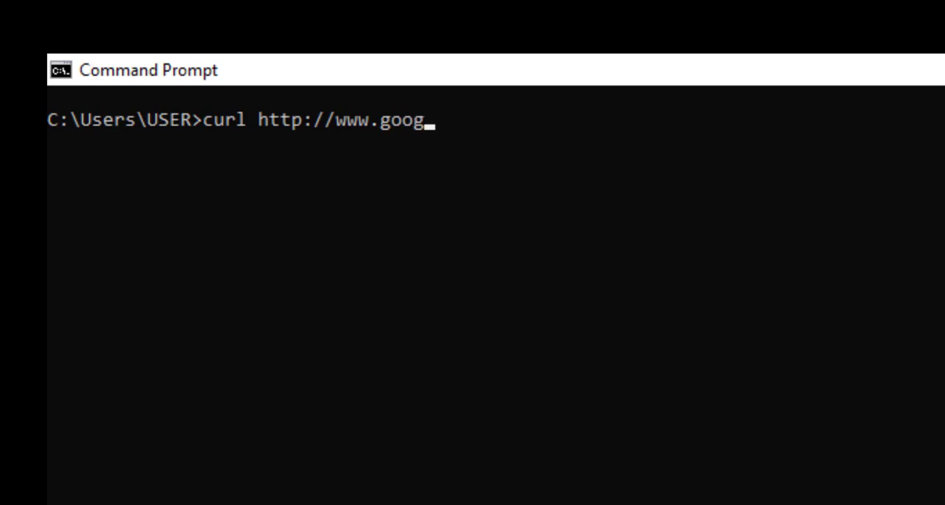
type("le.com")
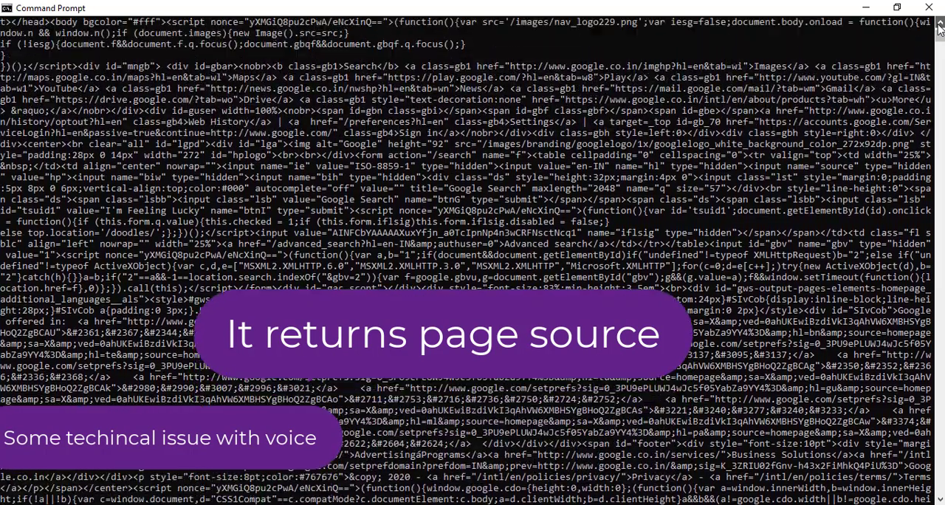
scroll("down", 3)
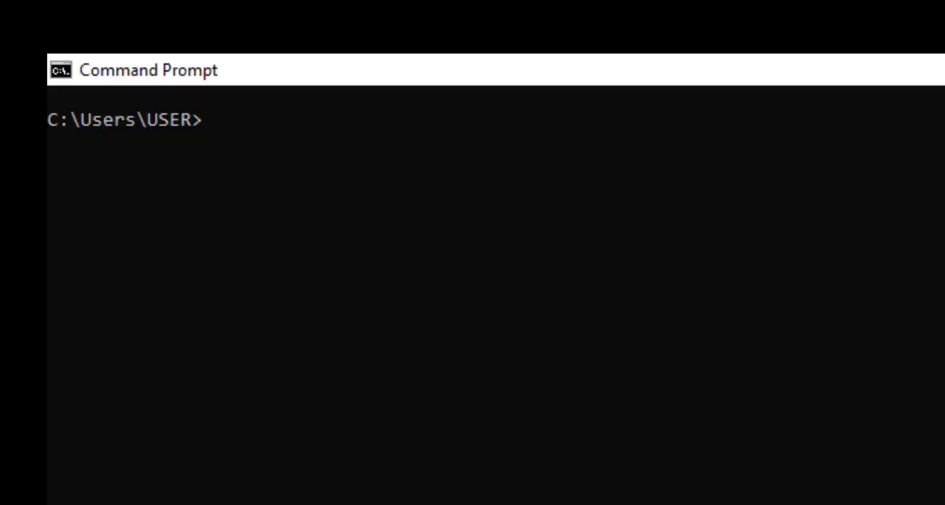
Attempt curl -O downloadgoogledata.txt on Google's homepage, which fails with 'Remote file name has no length!'
type("curl http://www.google.com")
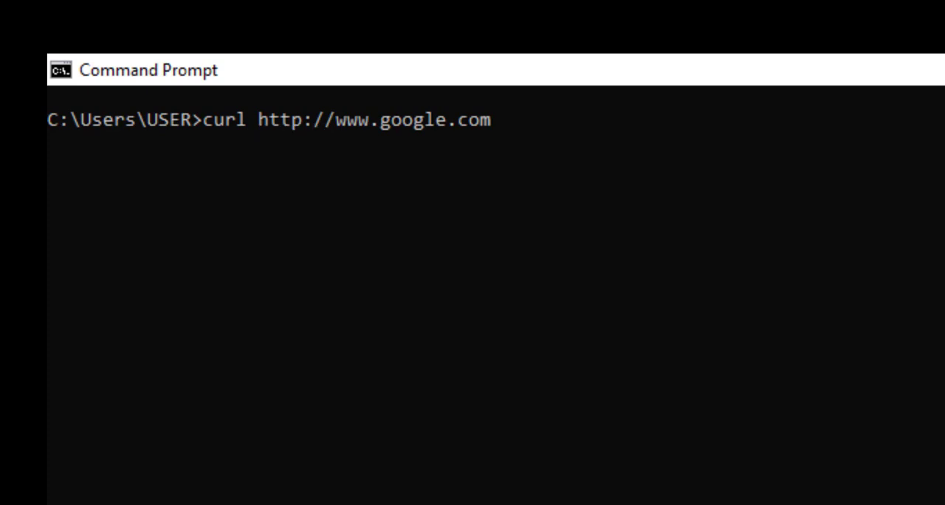
type("-")
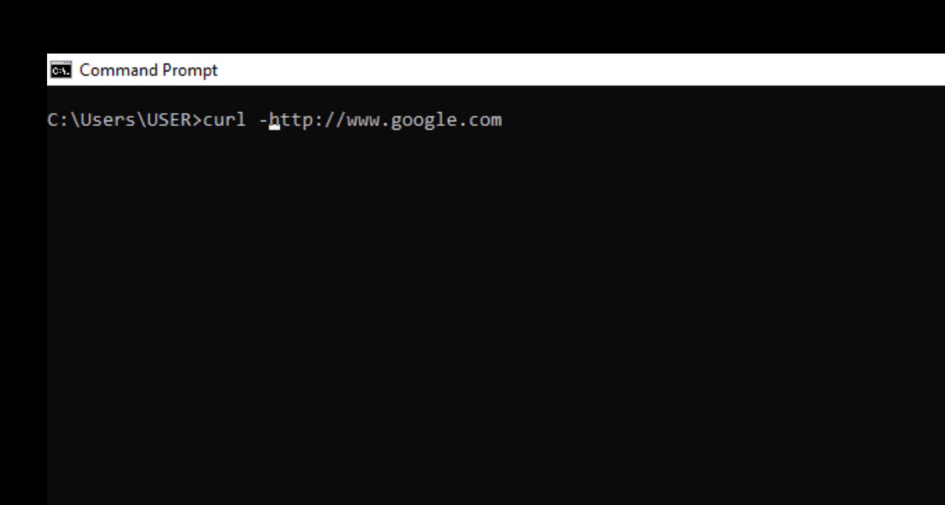
type("O")
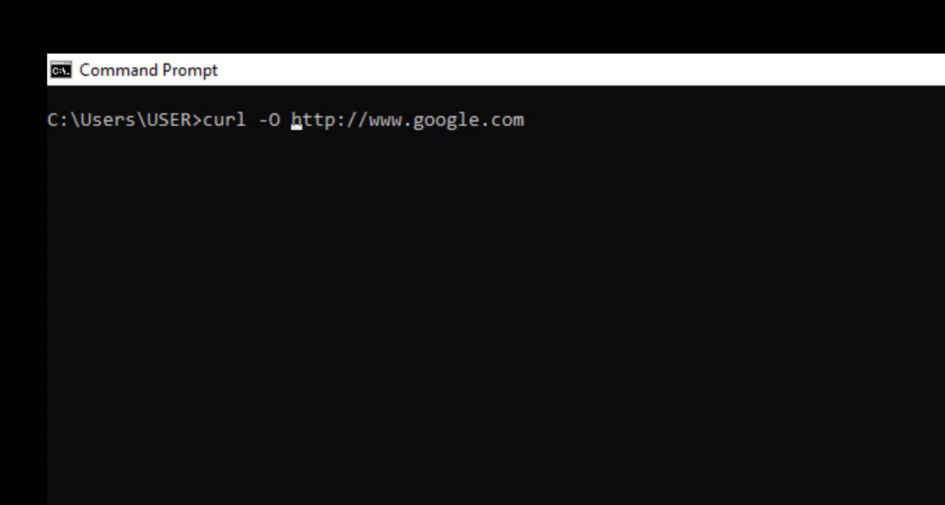
type("download")
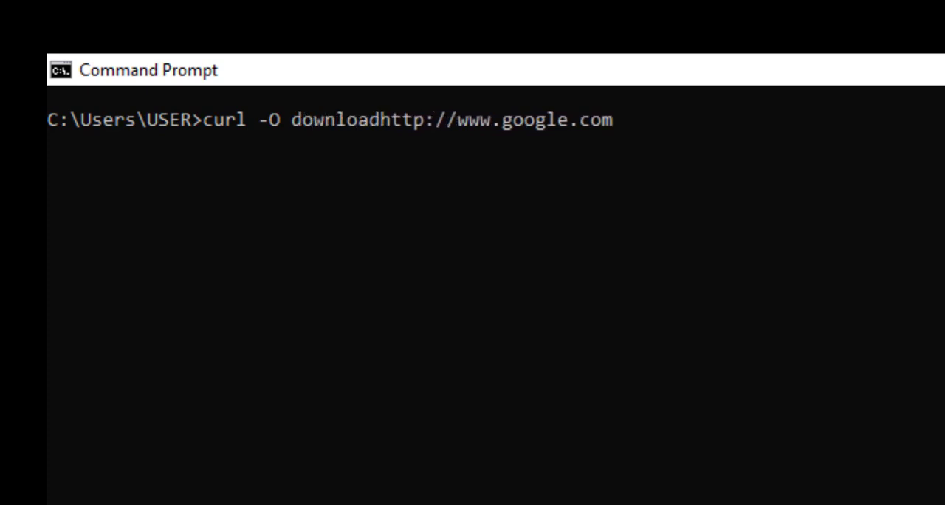
type("googledata.txt")
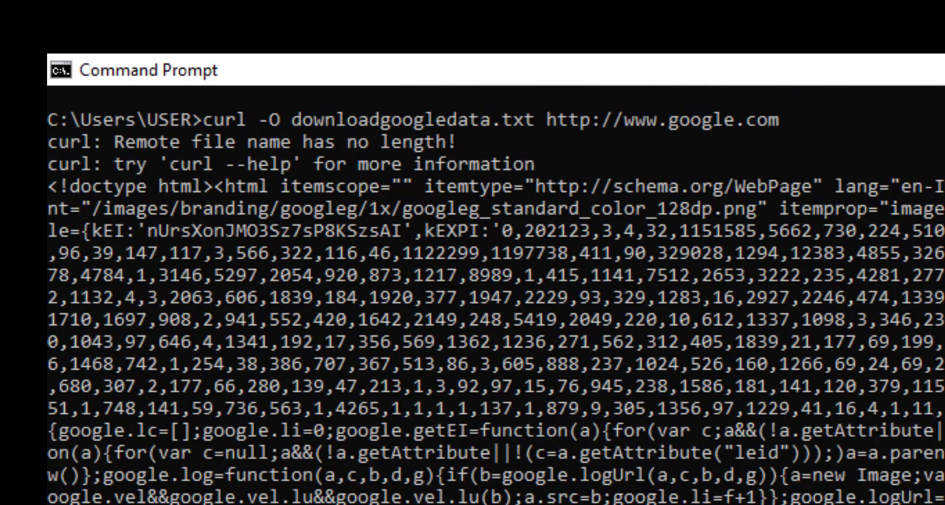
mouse_move(184, 165)
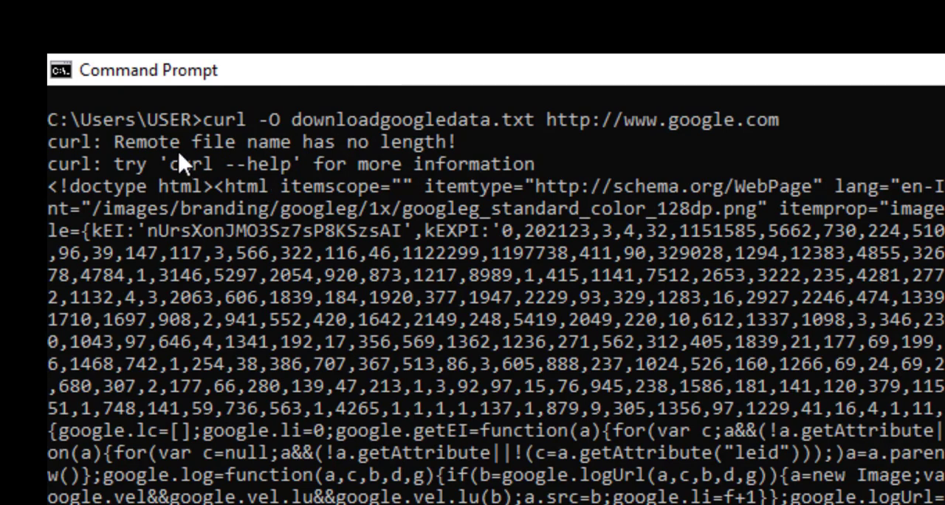
mouse_move(218, 162)
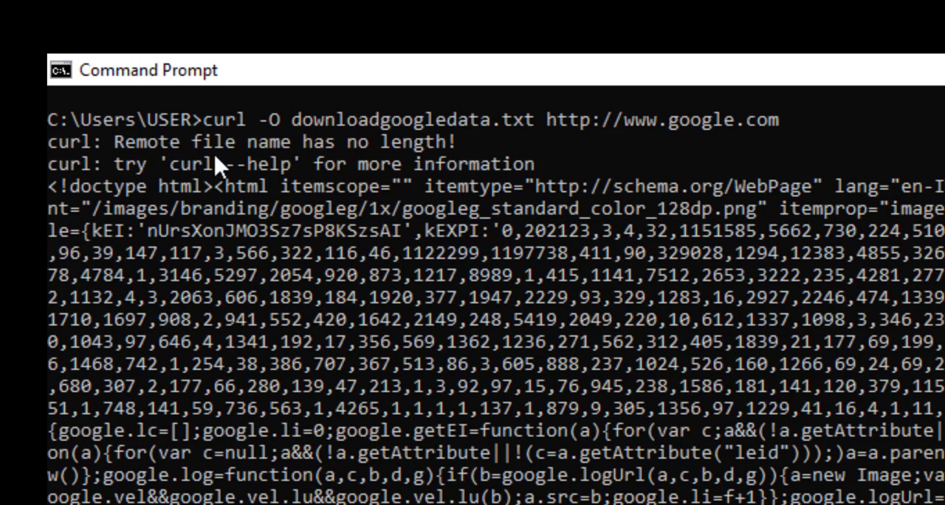
mouse_move(369, 159)
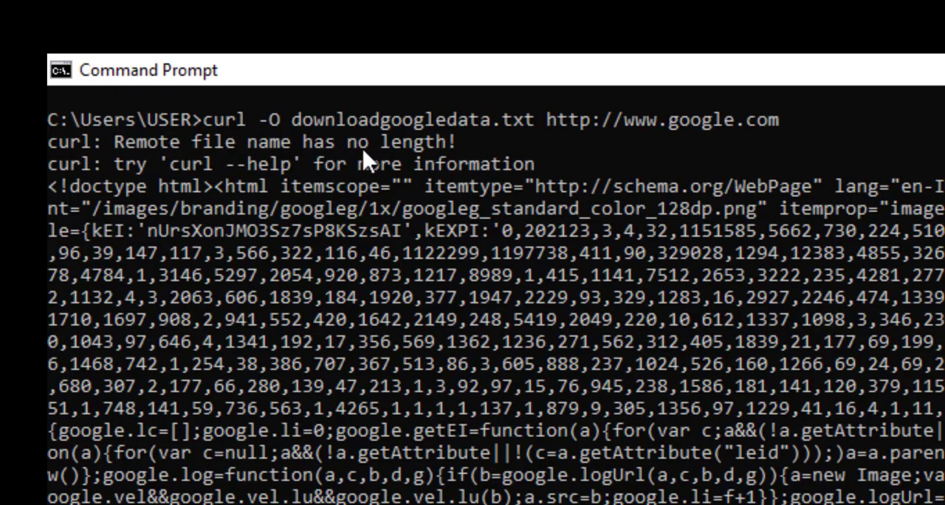
mouse_move(421, 189)
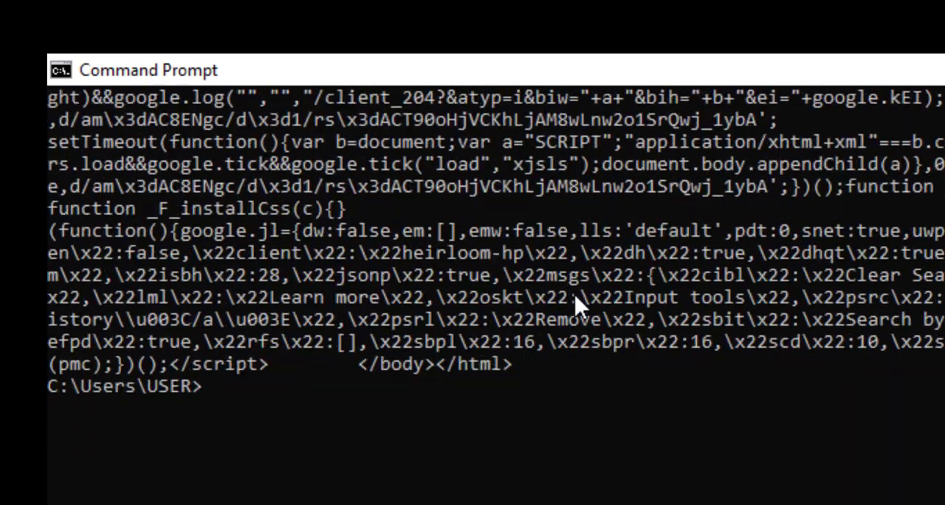
type("curl -O downloadgoogledata.txt http://www.google.com")
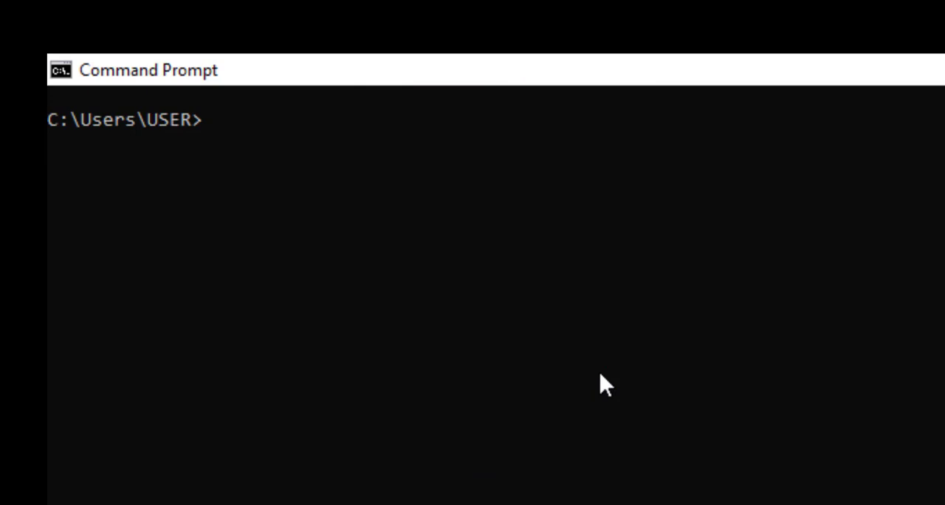
Download Google's homepage with curl -o into downloadgooglehomepage.txt
type("curl")
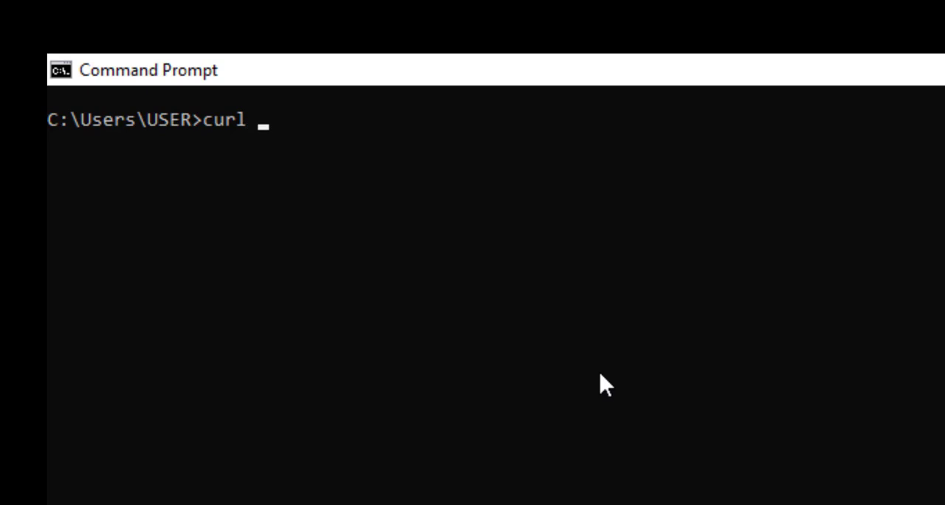
type("-o")
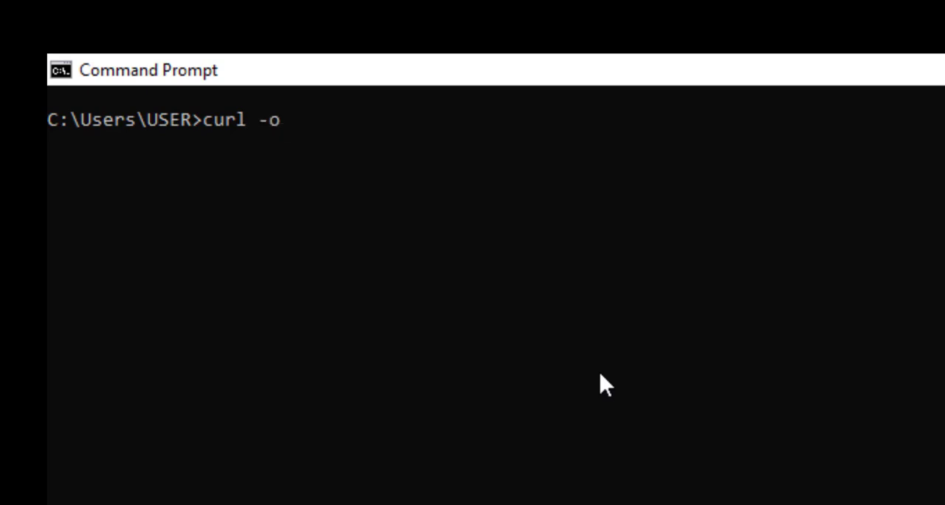
type("htt")
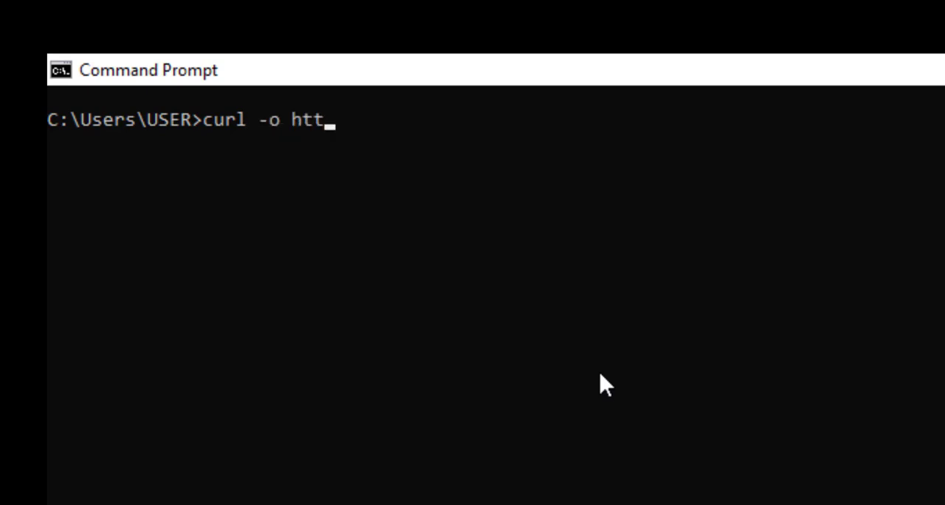
type("p://ww")
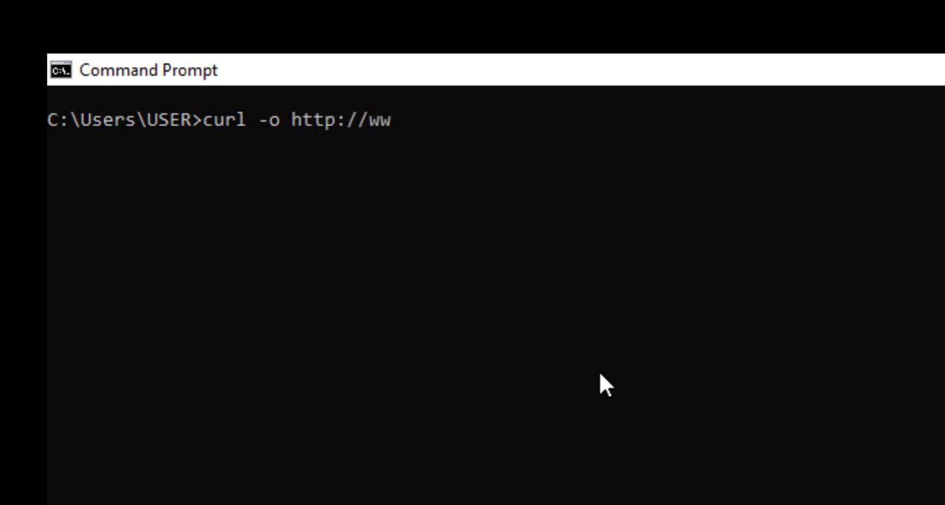
type("w.googl")
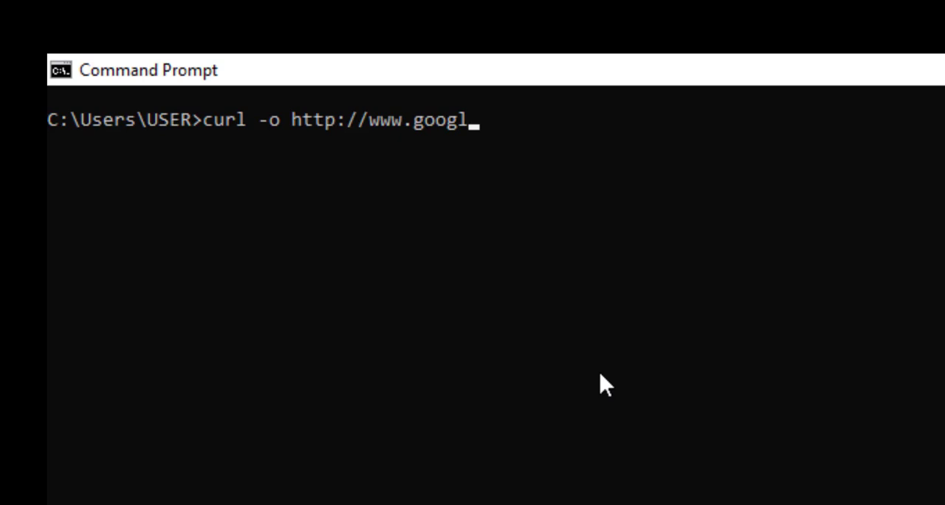
type("e.com")
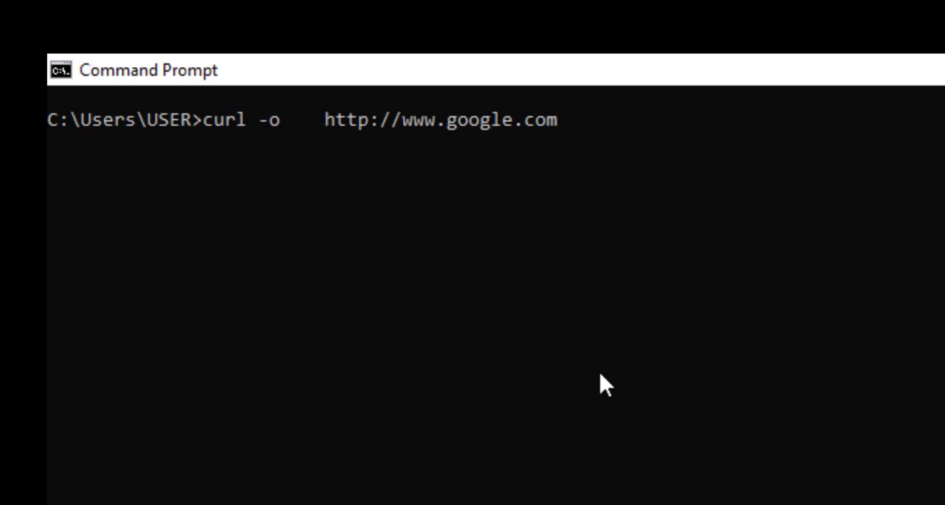
type("downloadg")
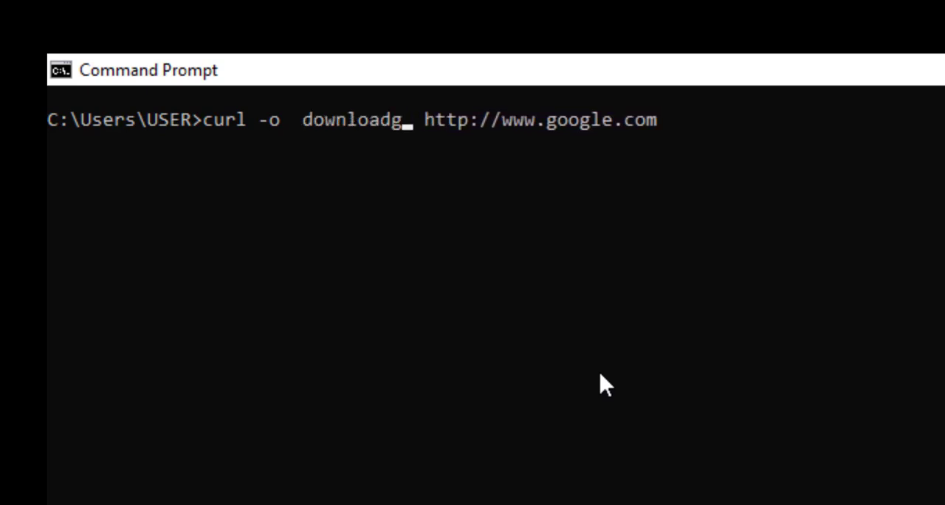
type("ooglehomepage.txt")
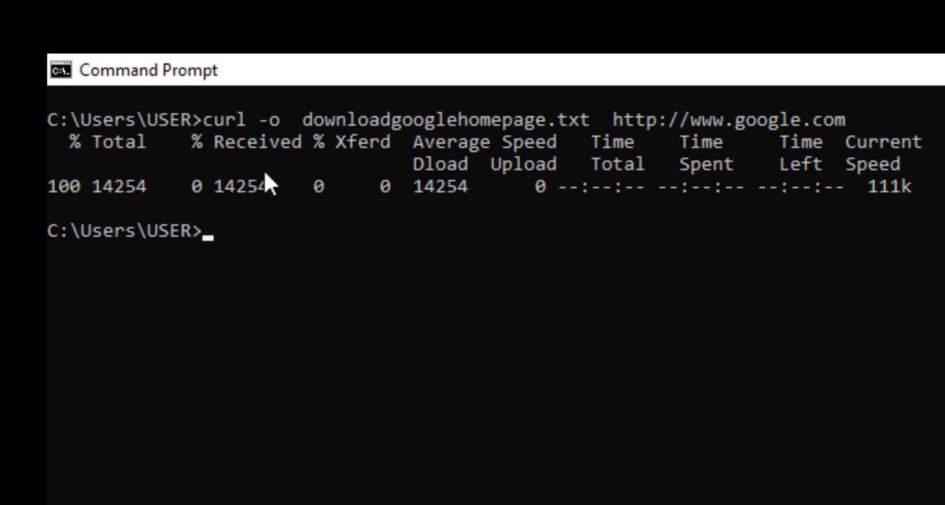
mouse_move(258, 174)
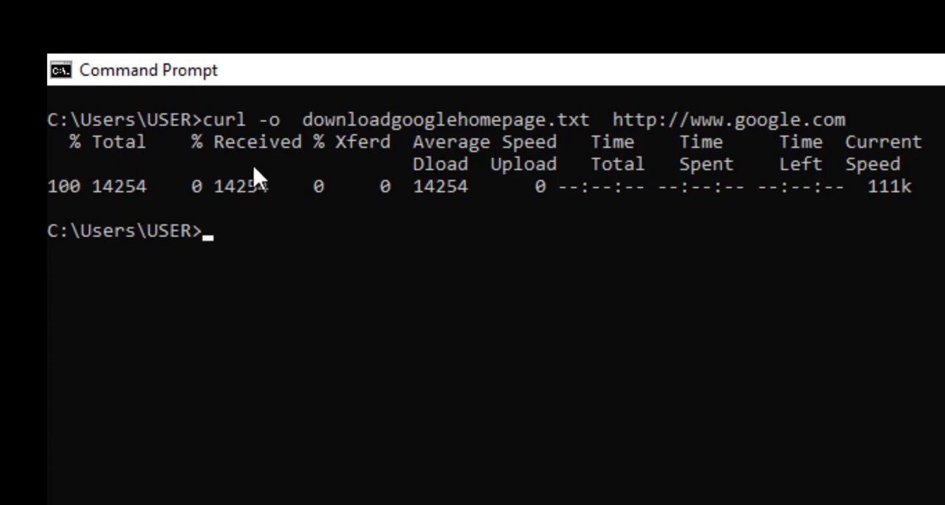
mouse_move(145, 209)
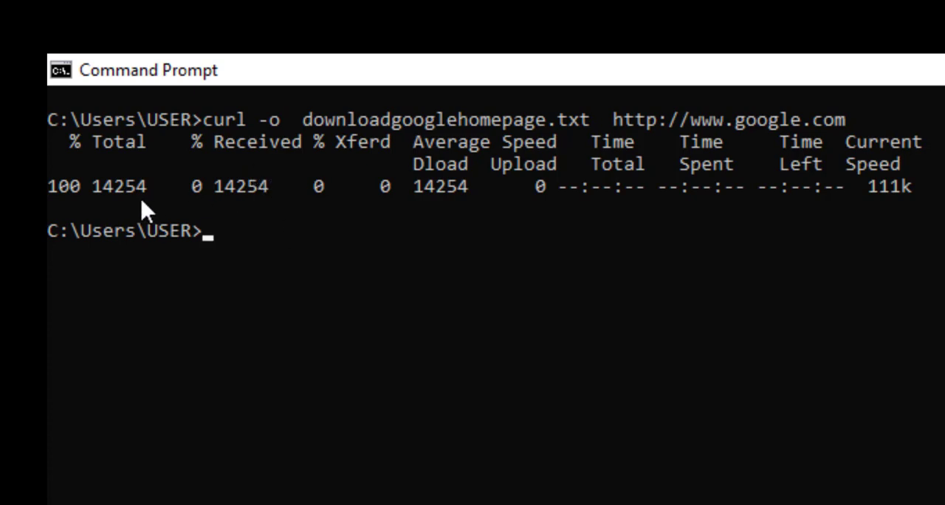
mouse_move(283, 210)
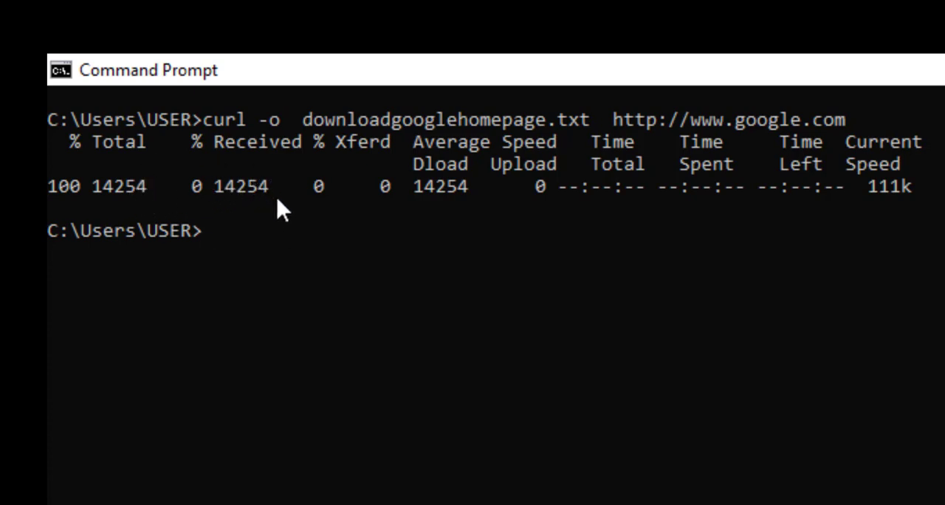
mouse_move(538, 254)
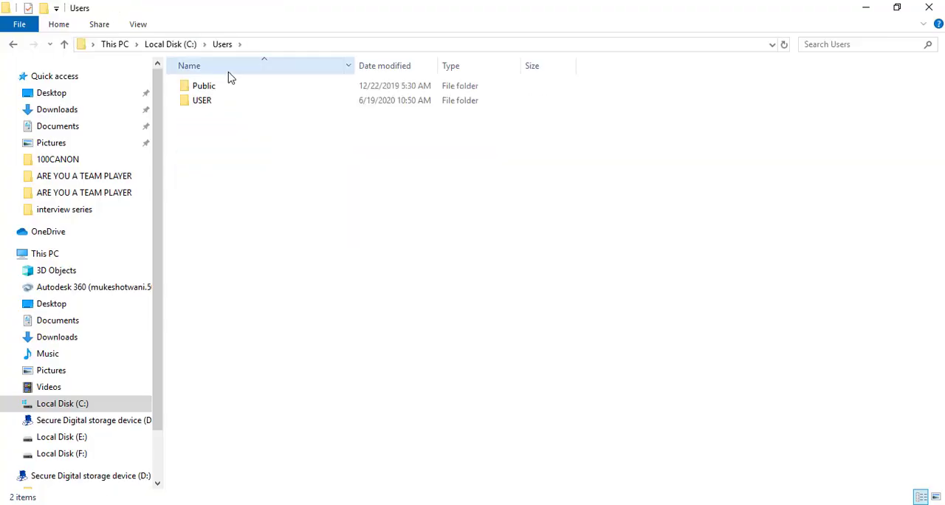
Find downloadgooglehomepage in the USER folder, view its HTML in Notepad, then return to the restful-booker docs
double_click(201, 101)
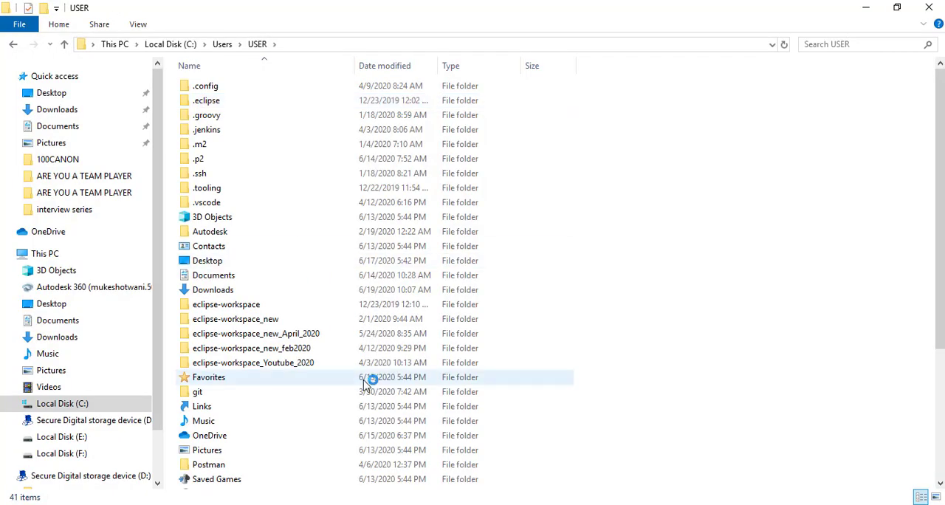
scroll("down", 3)
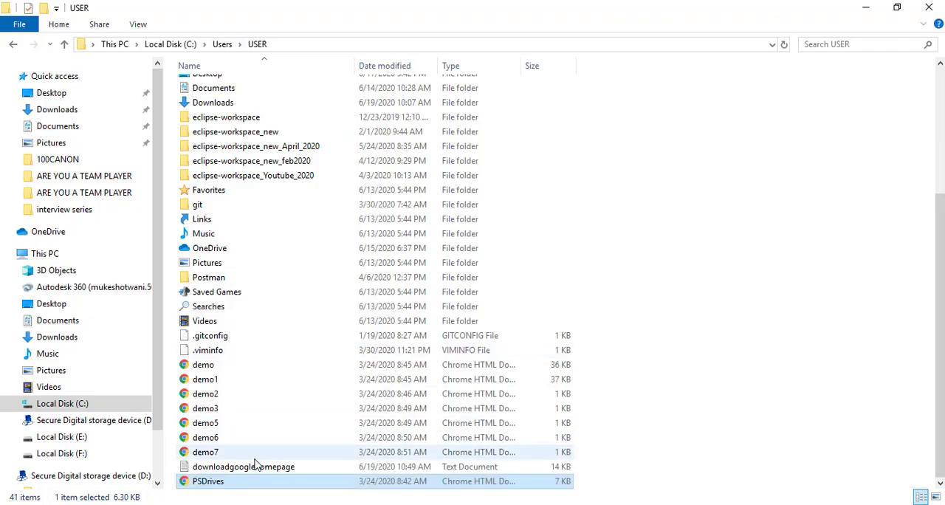
double_click(242, 466)
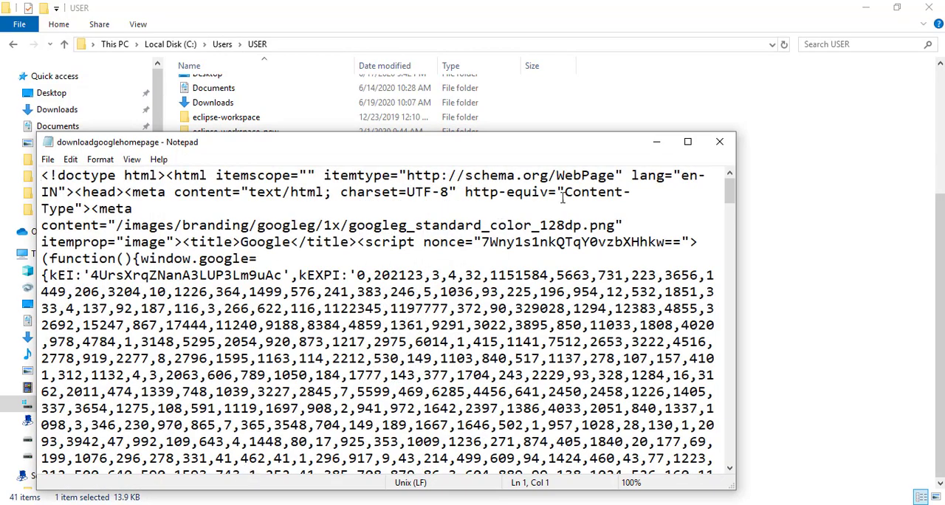
left_click(687, 142)
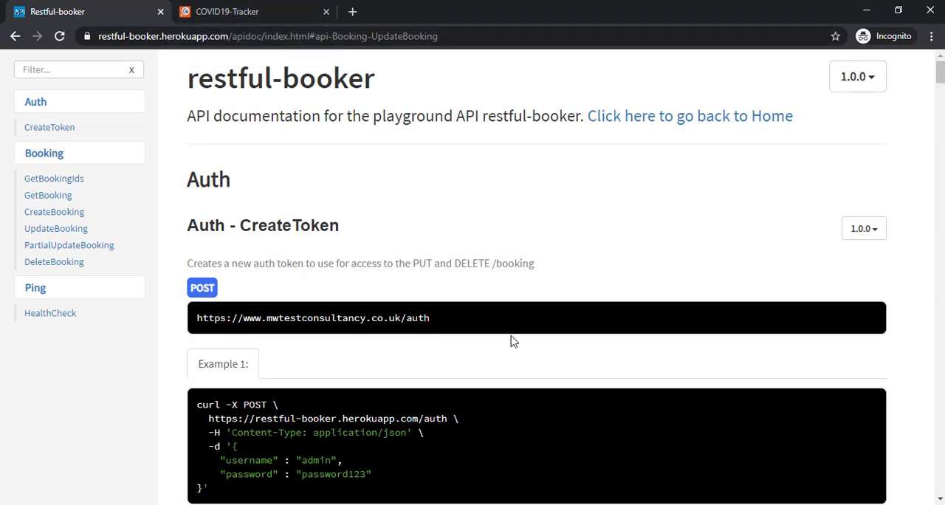
Switch to the COVID19-Tracker collection documentation in Postman Documenter
left_click(227, 11)
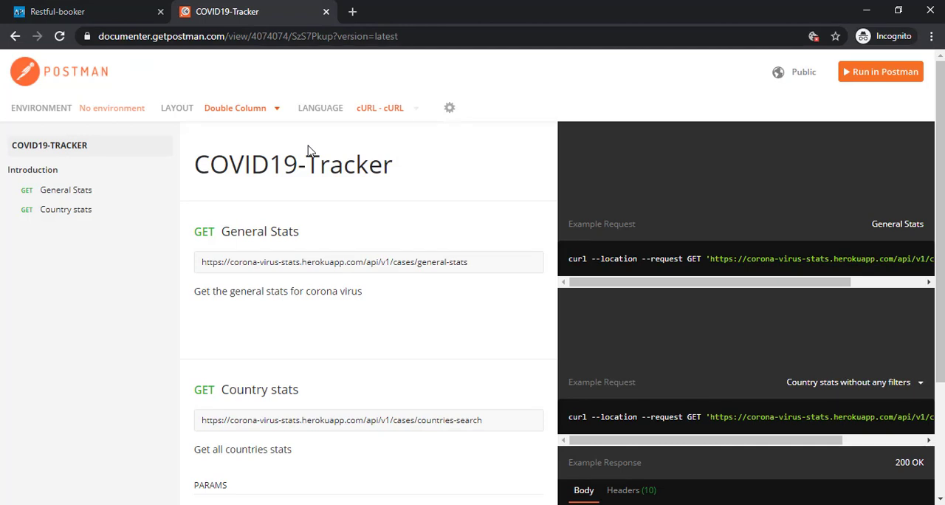
mouse_move(455, 269)
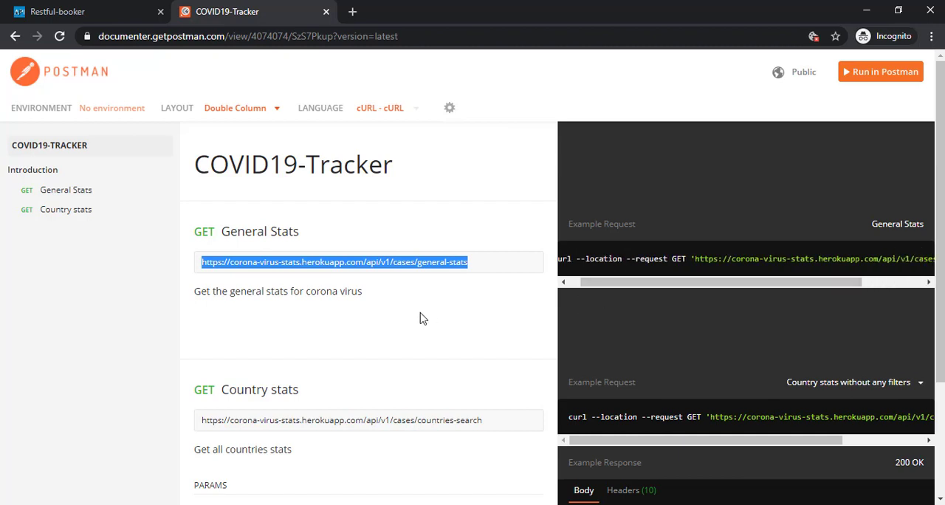
mouse_move(535, 310)
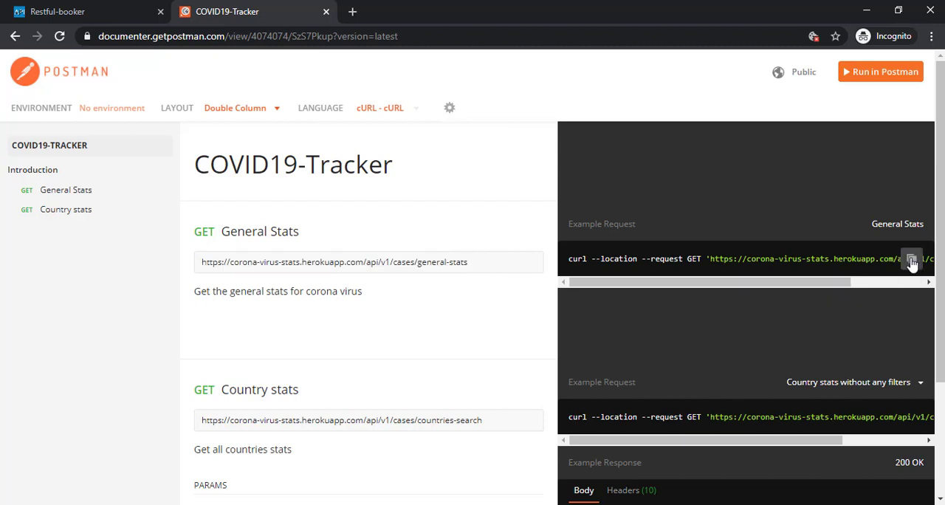
mouse_move(775, 263)
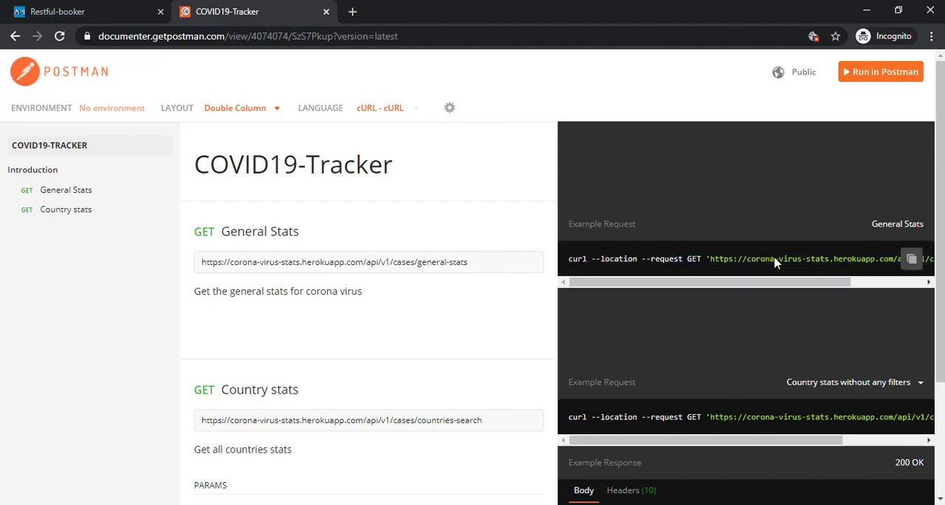
mouse_move(673, 325)
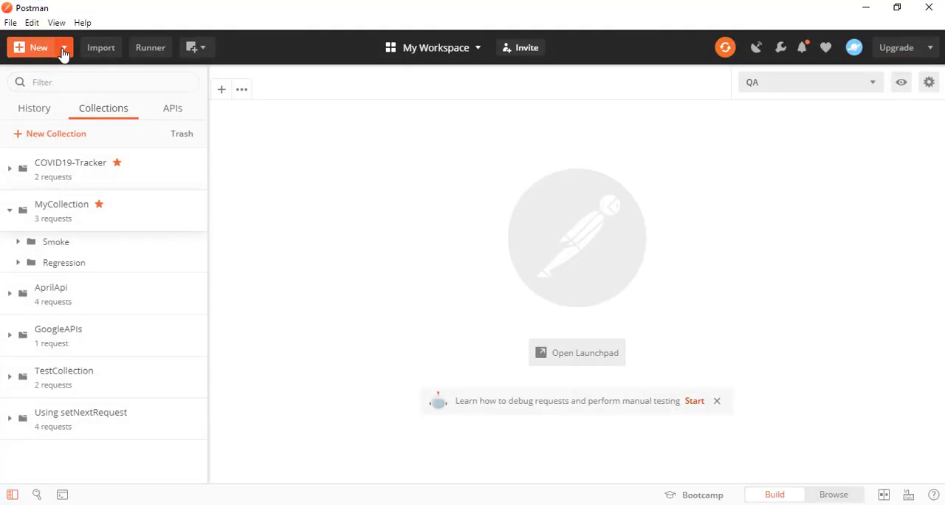
Bring up Postman's Import dialog on its Raw Text tab
left_click(39, 47)
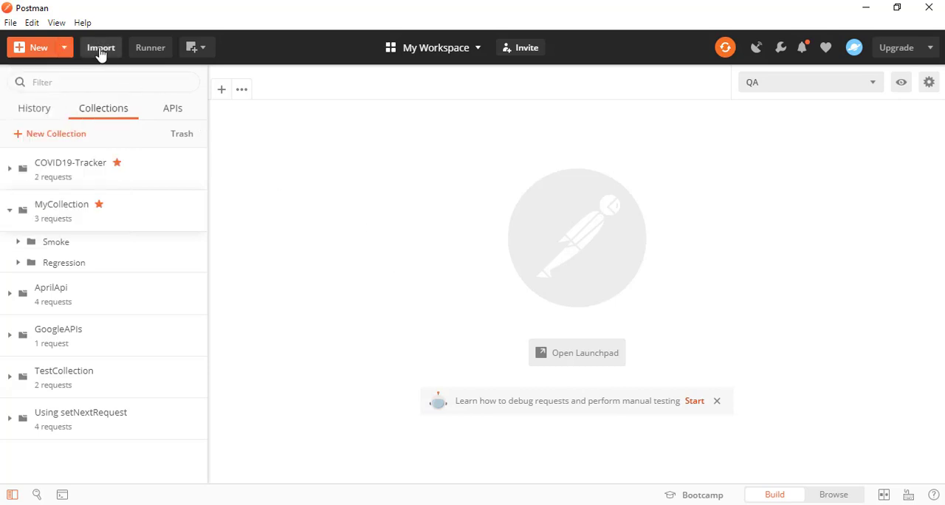
left_click(101, 47)
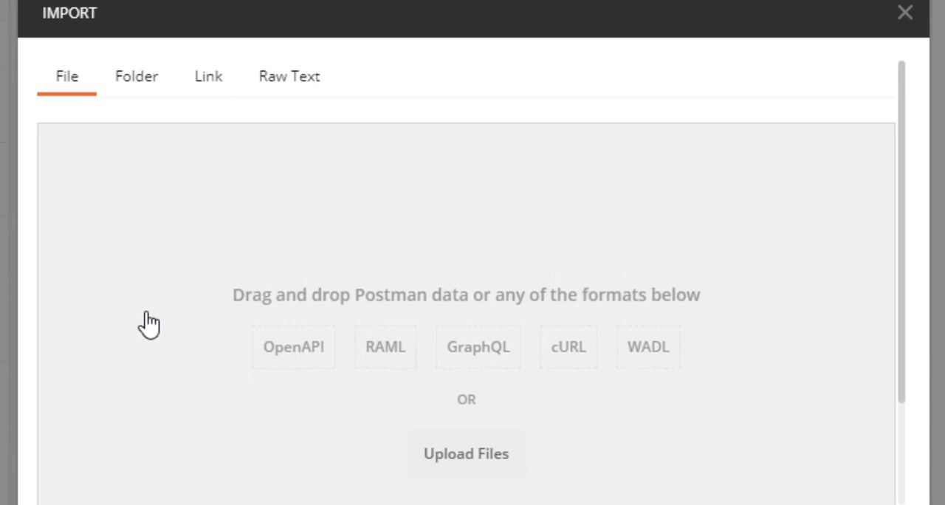
mouse_move(480, 310)
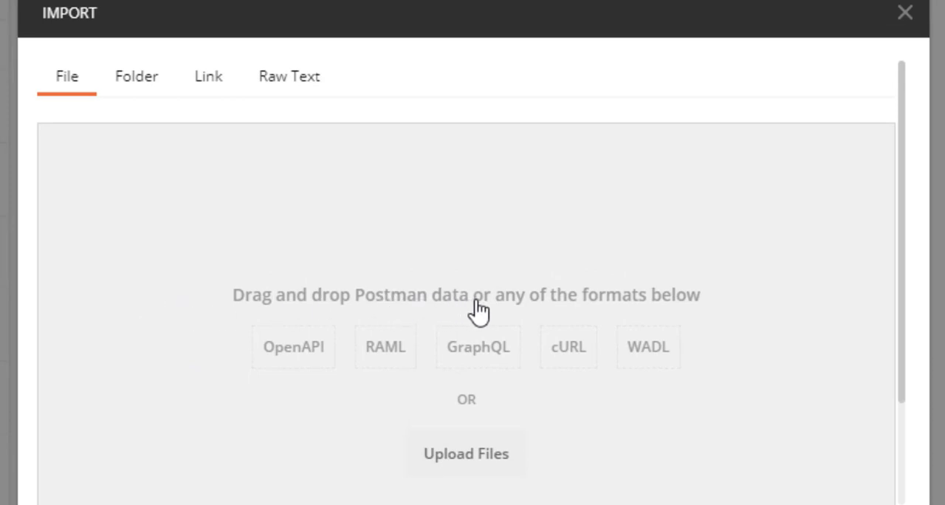
mouse_move(662, 307)
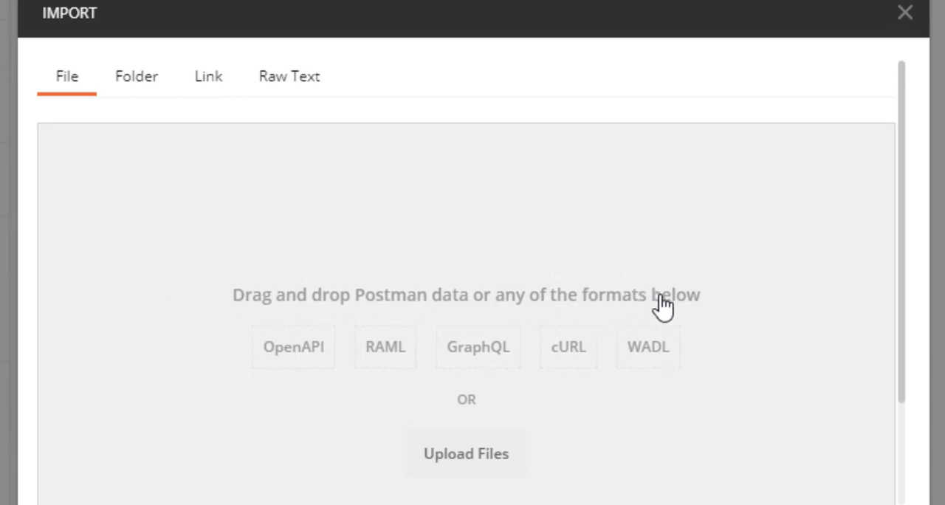
mouse_move(316, 444)
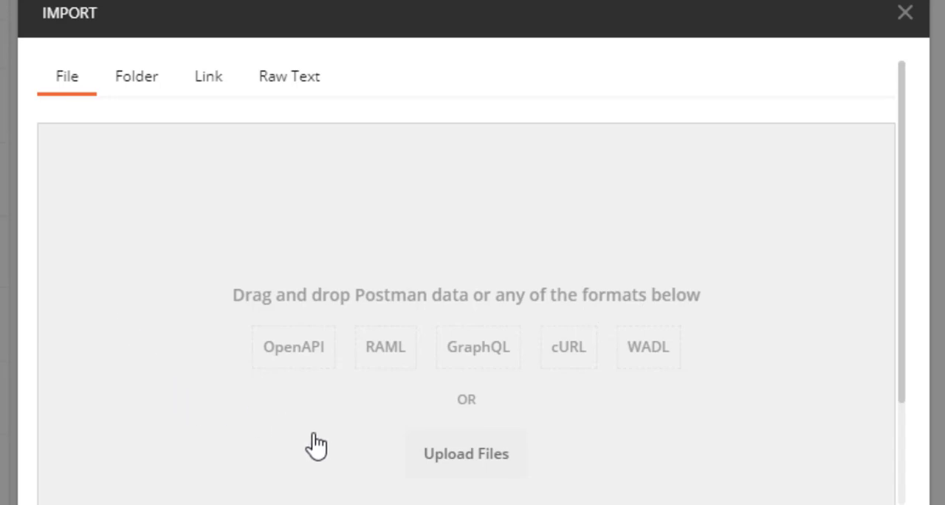
mouse_move(148, 423)
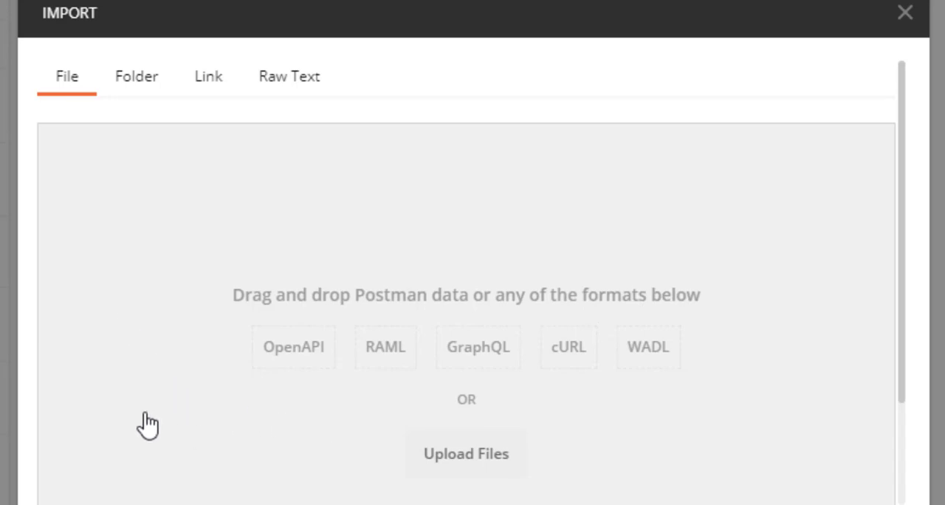
mouse_move(576, 382)
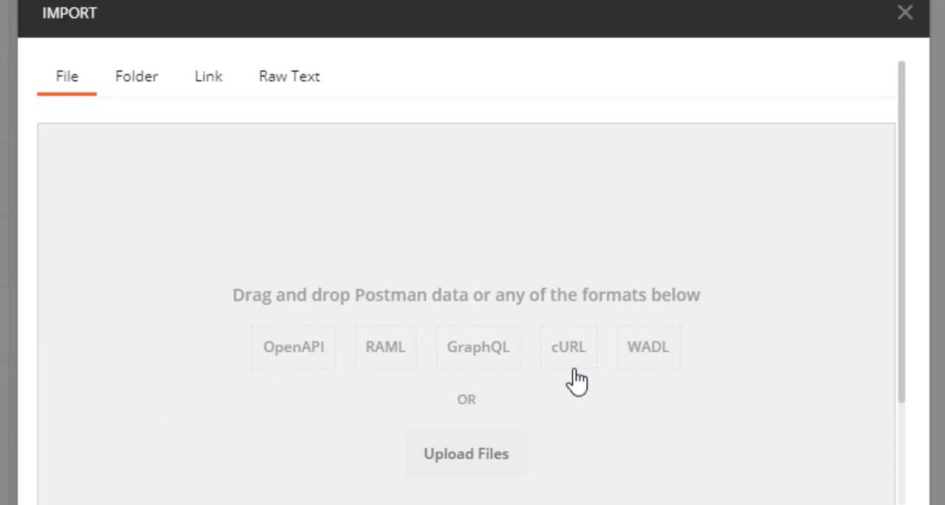
mouse_move(204, 111)
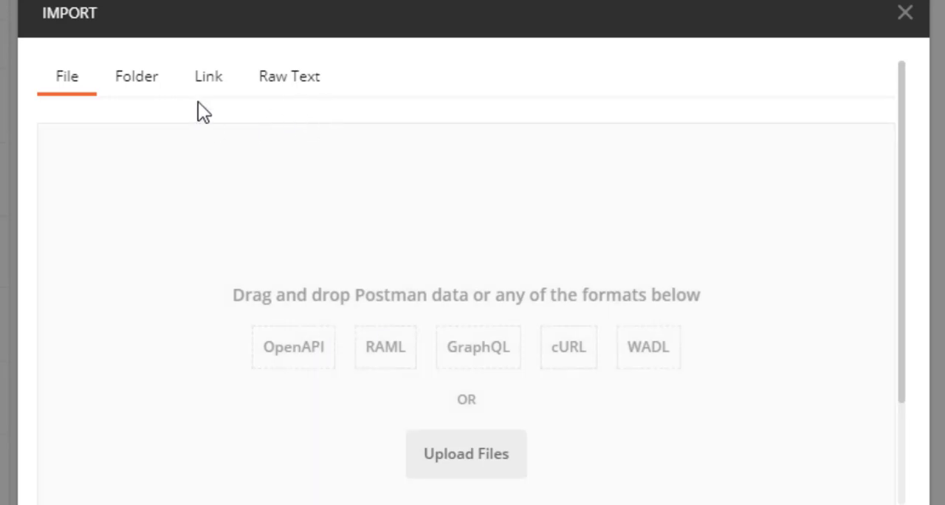
mouse_move(273, 85)
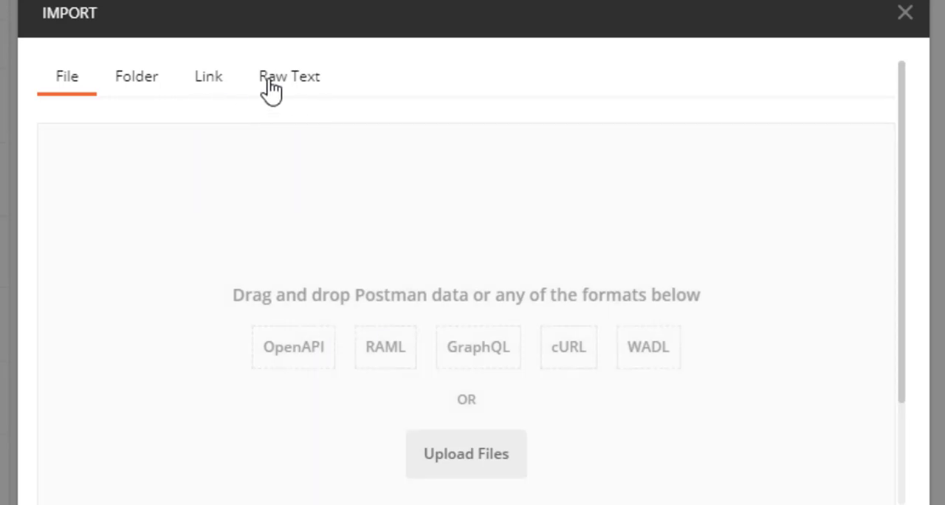
mouse_move(294, 89)
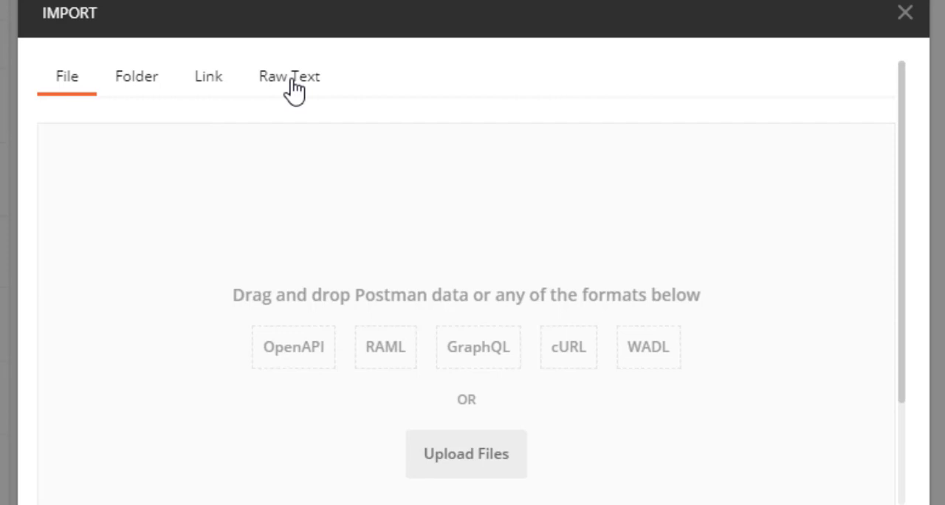
left_click(289, 77)
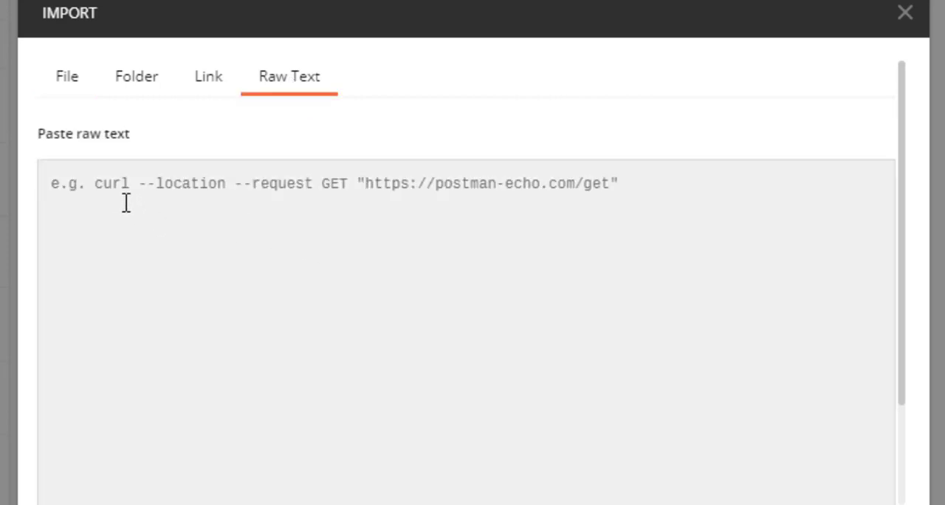
mouse_move(332, 237)
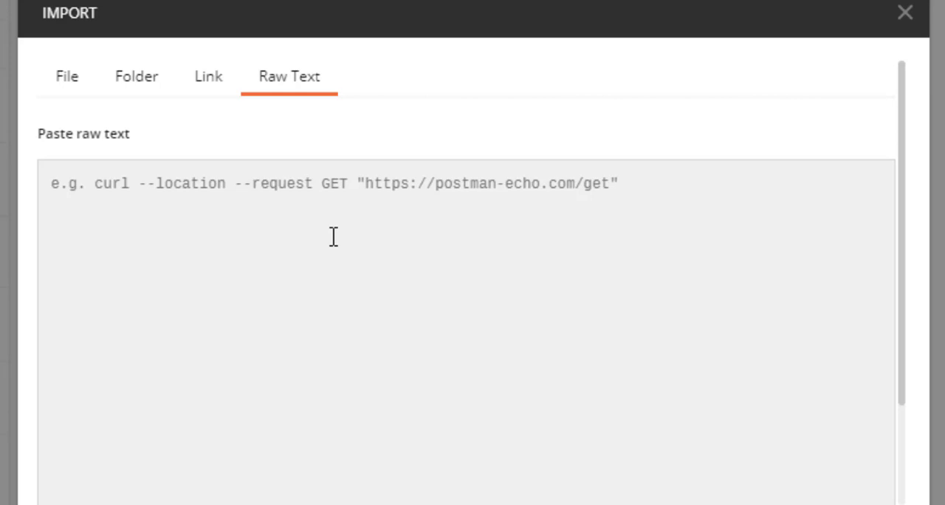
mouse_move(555, 188)
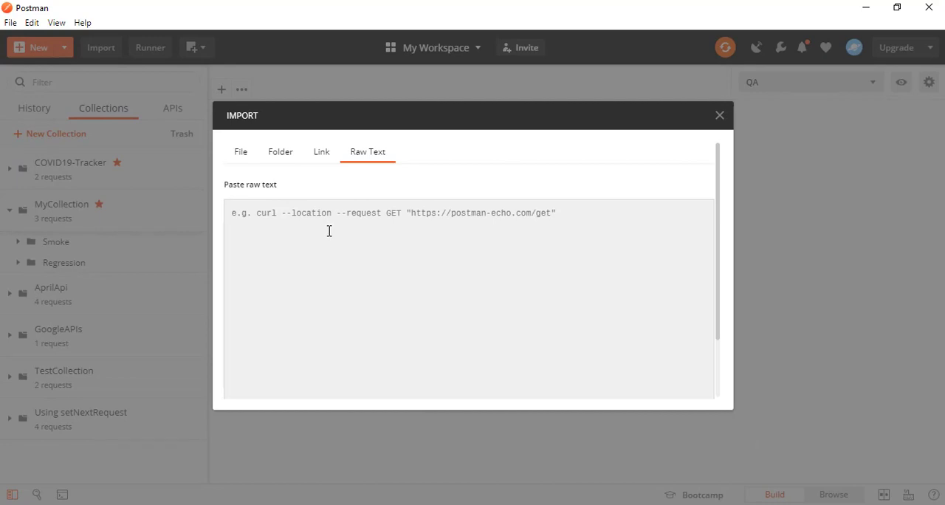
Paste the General Stats curl GET command for the corona-virus-stats endpoint into the raw text box
left_click(328, 213)
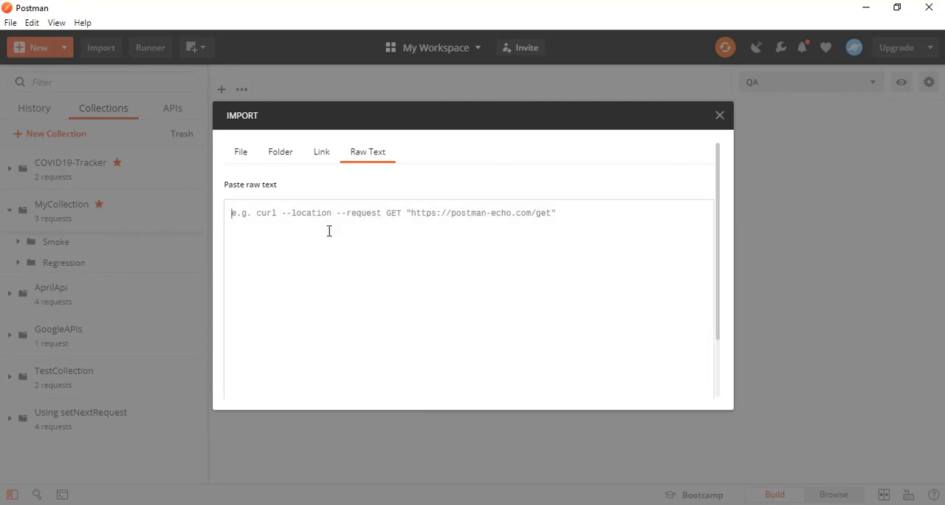
type("curl --location --request GET 'https://corona-virus-stats.herokuapp.com/api/v1/cases/general-stats'")
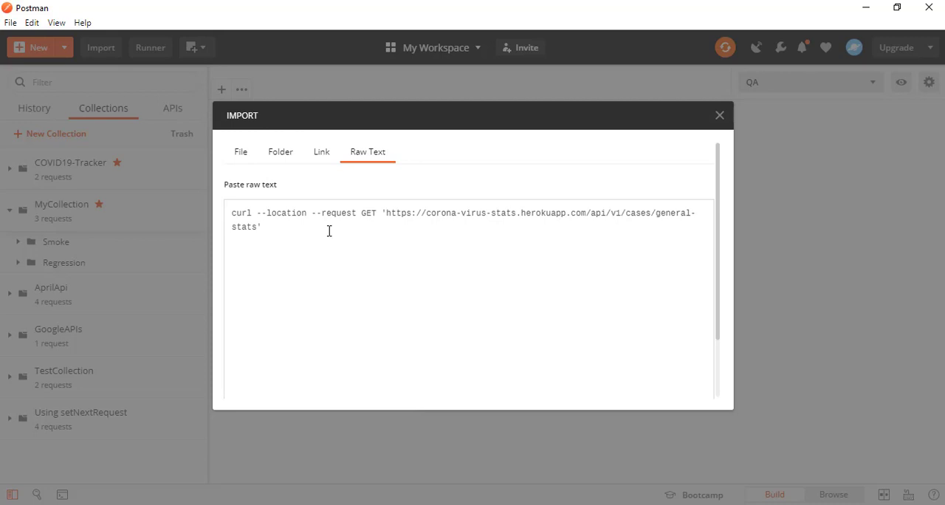
mouse_move(399, 225)
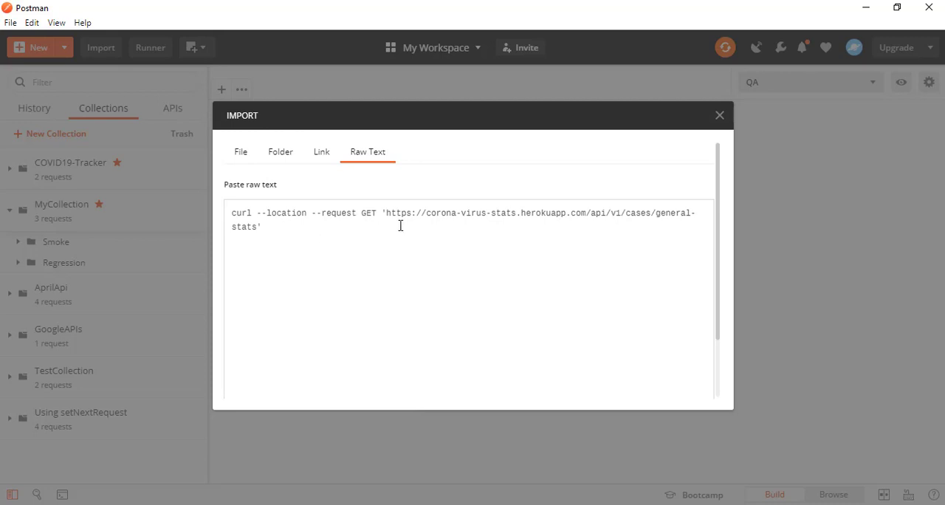
mouse_move(587, 214)
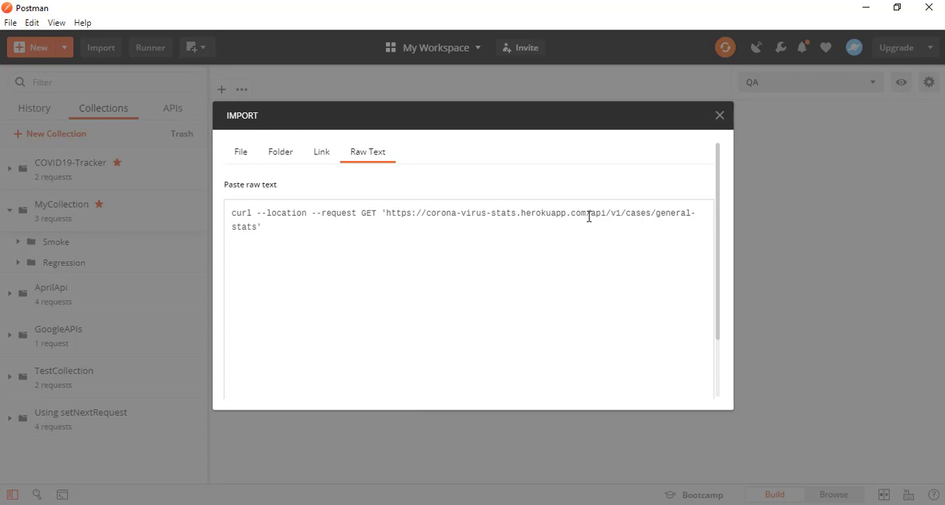
double_click(505, 213)
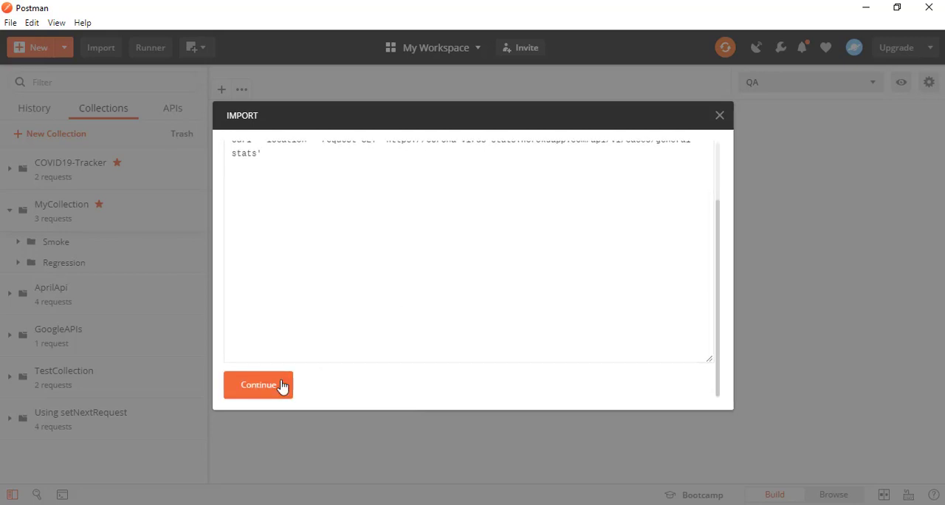
Confirm and import the curl command as an untitled GET request to the general-stats URL
left_click(257, 384)
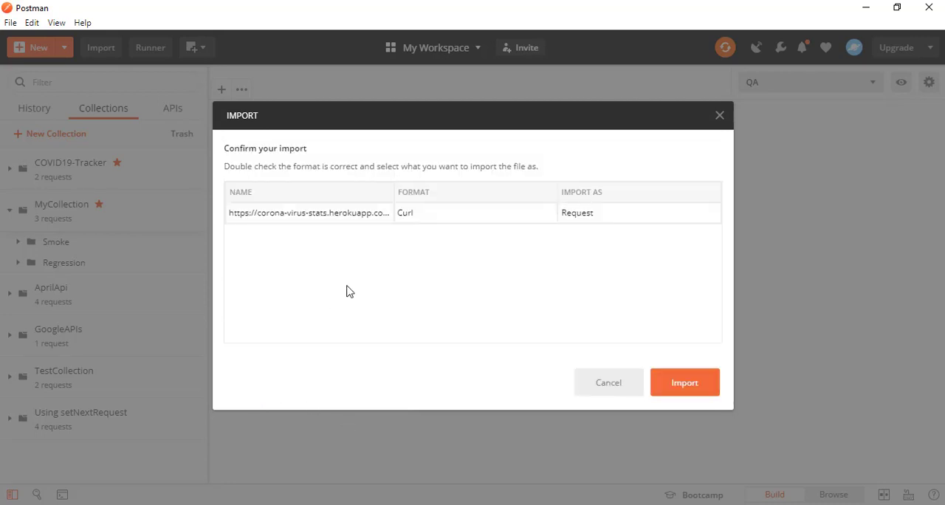
mouse_move(322, 194)
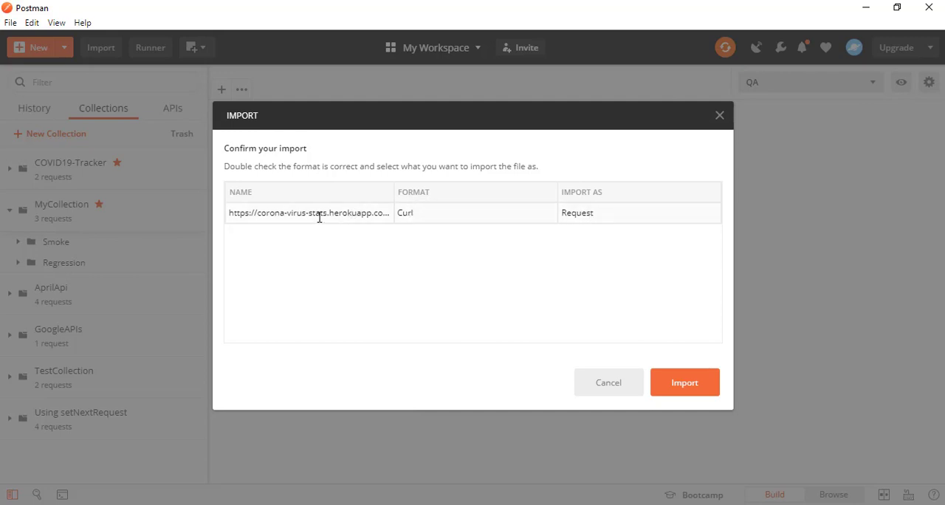
double_click(318, 213)
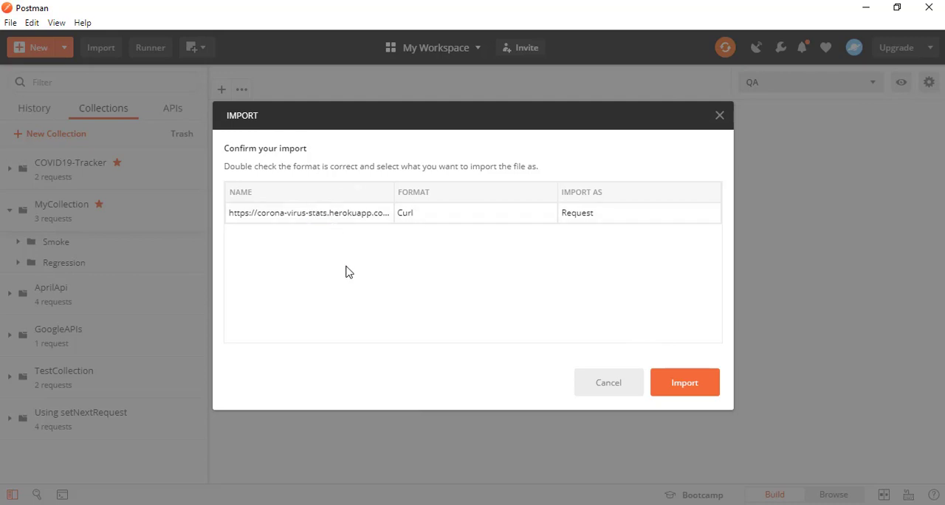
mouse_move(444, 319)
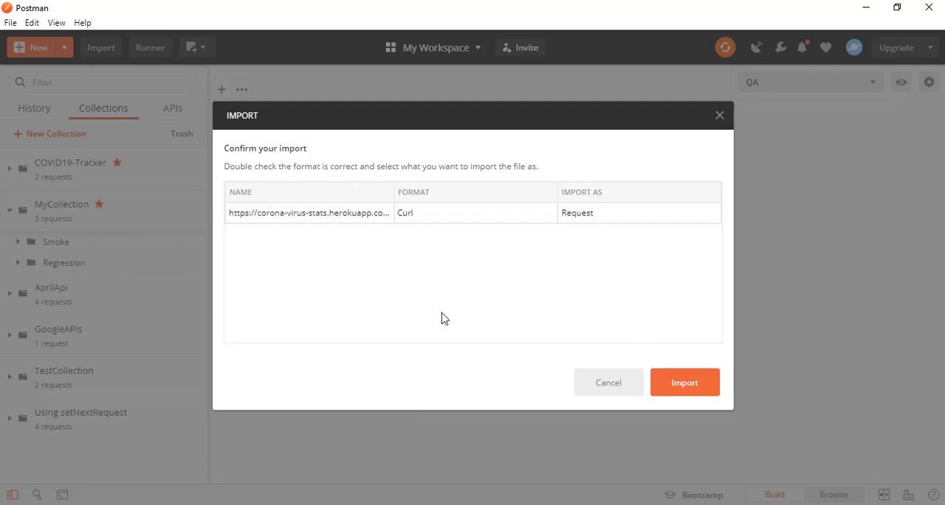
mouse_move(614, 354)
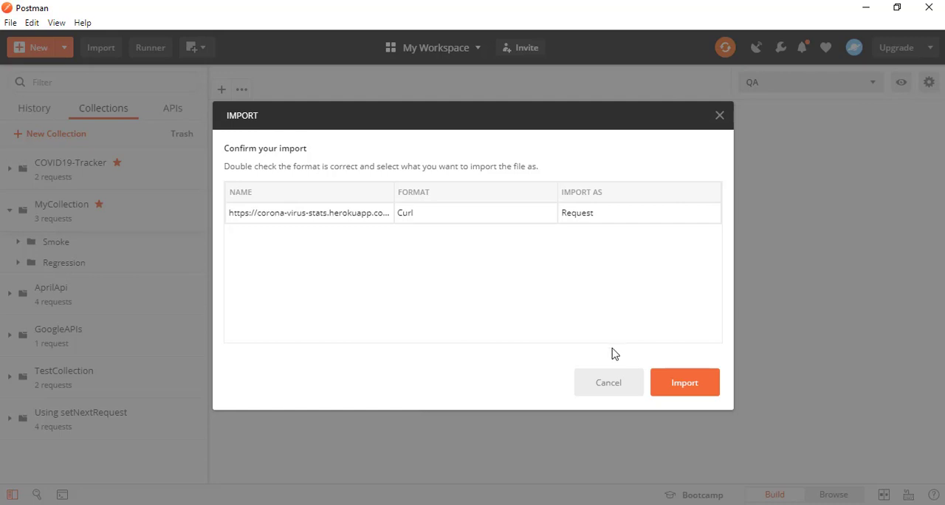
left_click(685, 381)
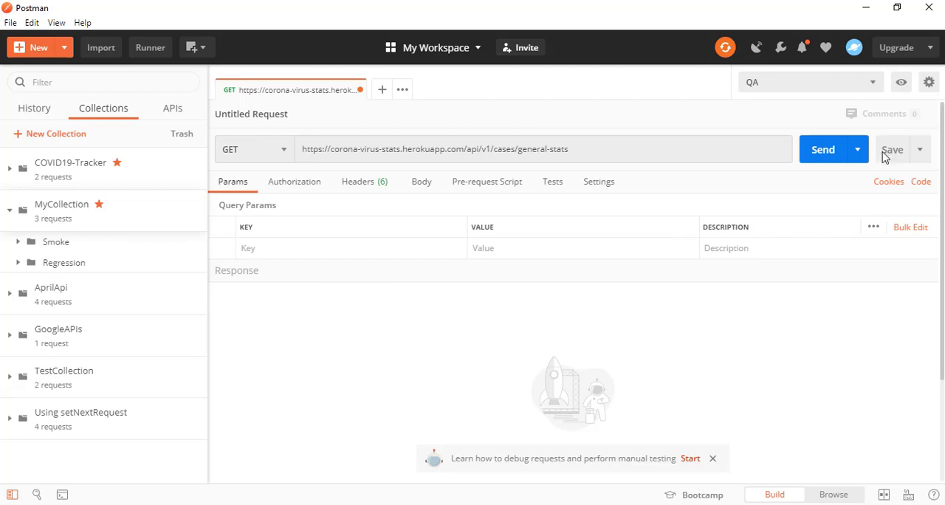
Save the request as 'Covid-19 Cases' into MyCollection
left_click(892, 149)
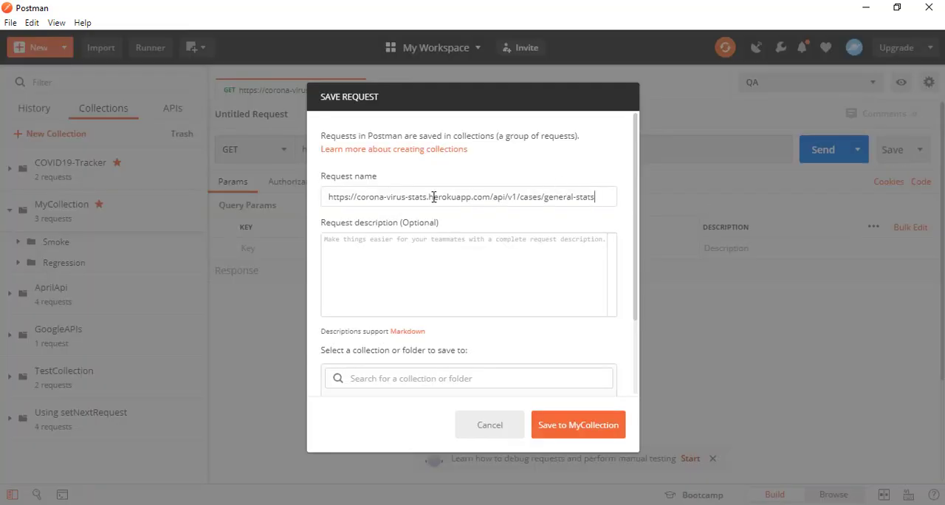
double_click(417, 196)
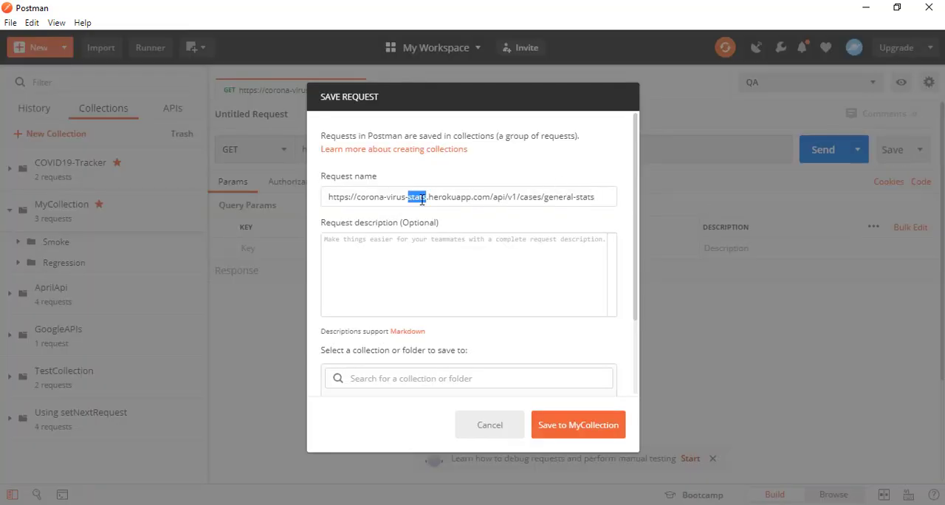
type("Cvd")
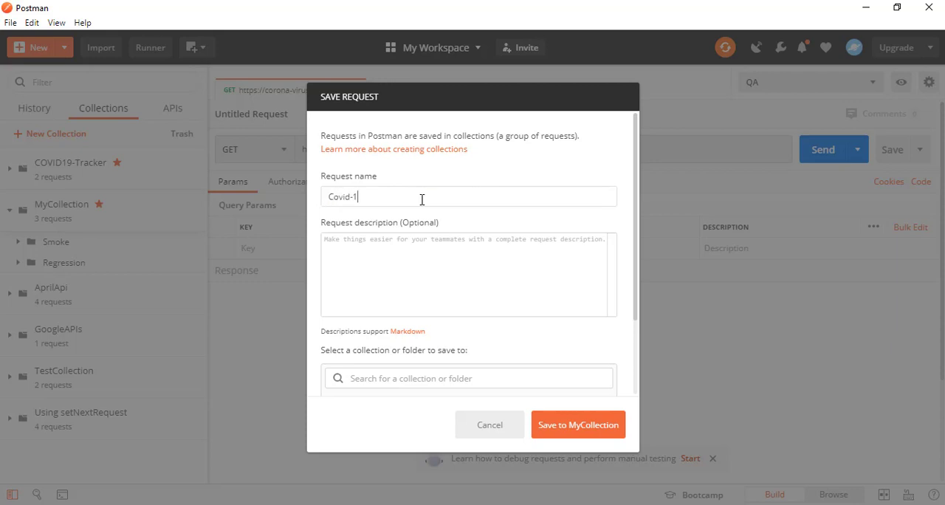
type("9")
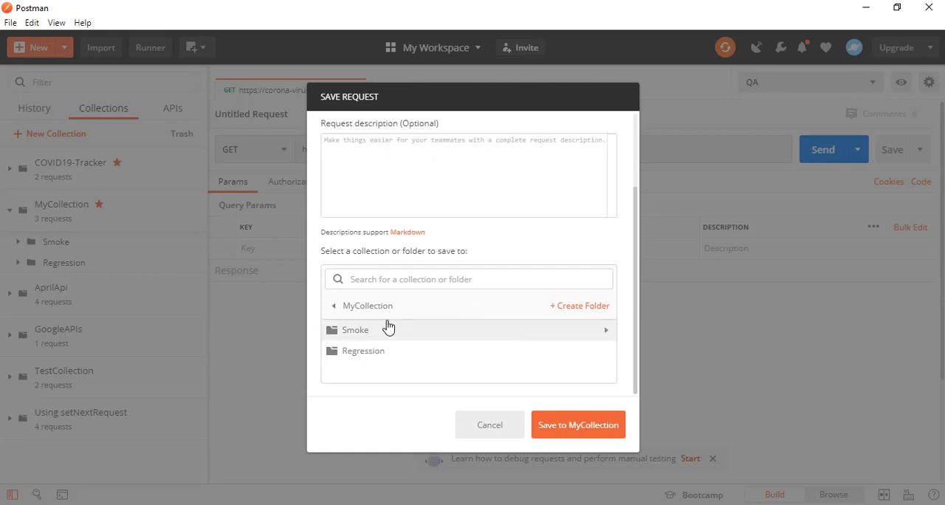
left_click(334, 306)
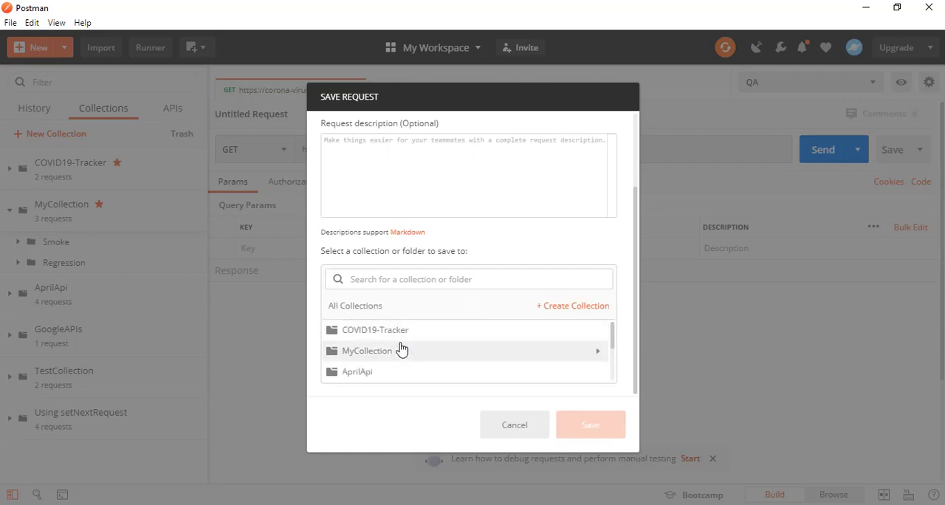
left_click(366, 350)
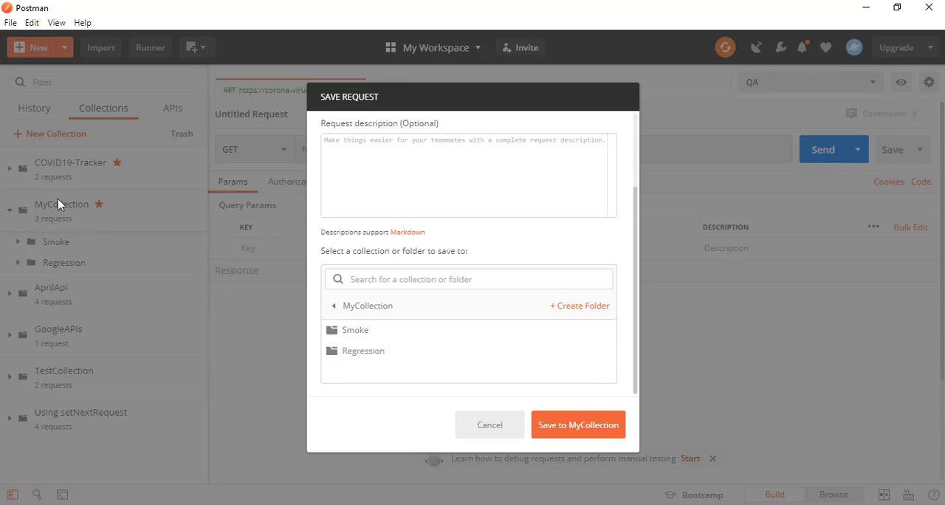
mouse_move(481, 351)
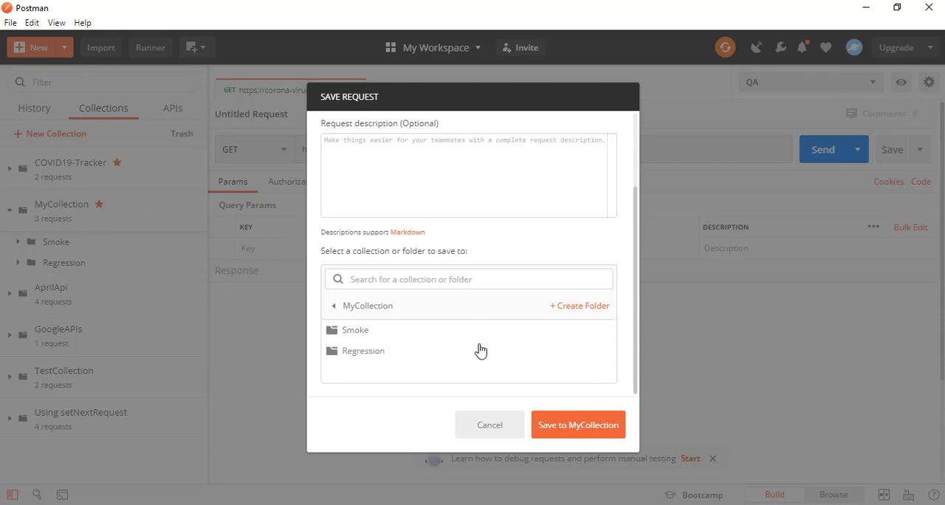
left_click(579, 426)
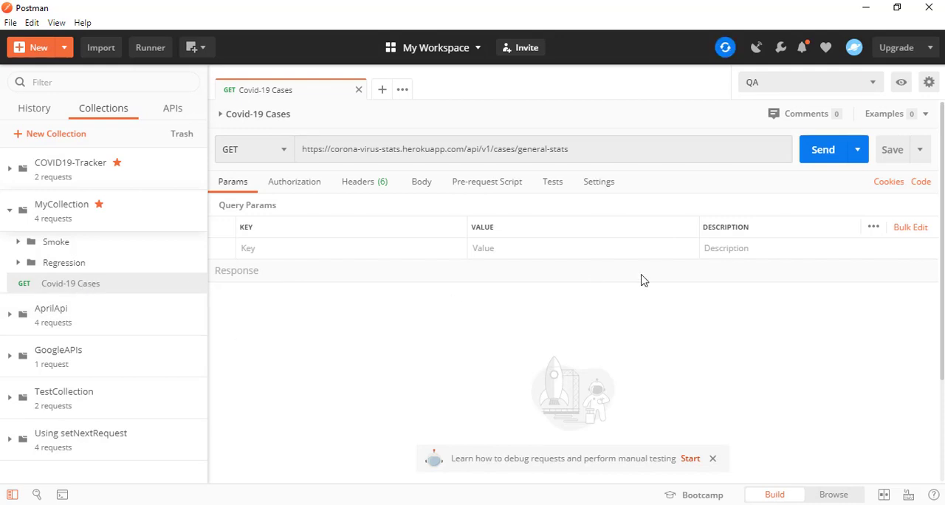
Send the Covid-19 Cases request and read the JSON global stats response with status success
left_click(823, 149)
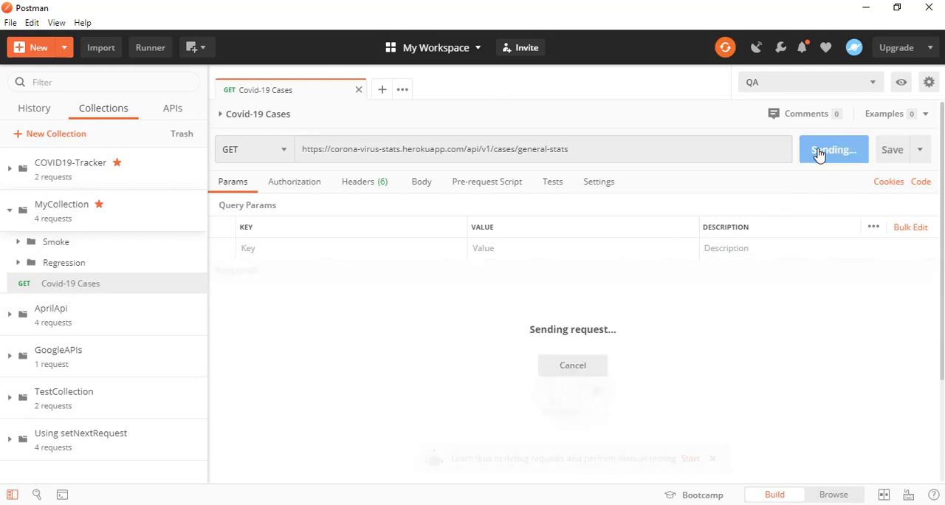
left_click(833, 149)
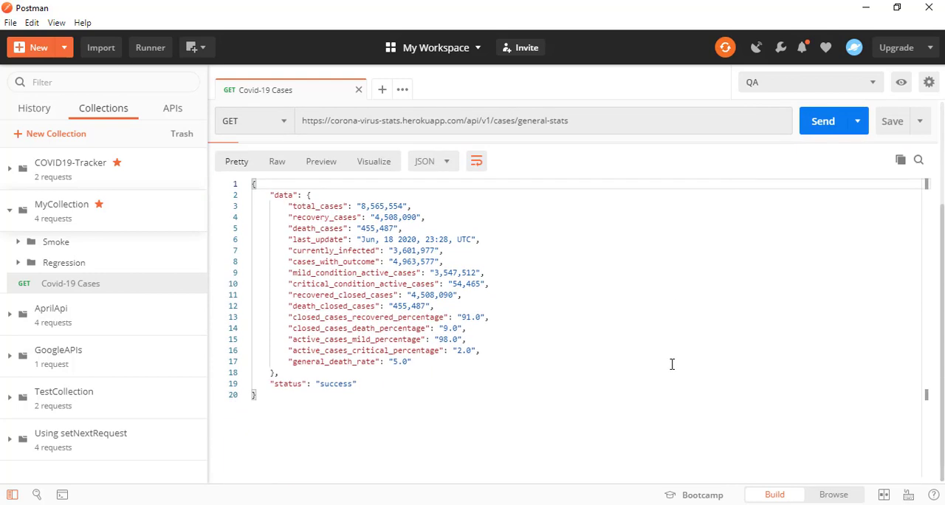
mouse_move(381, 219)
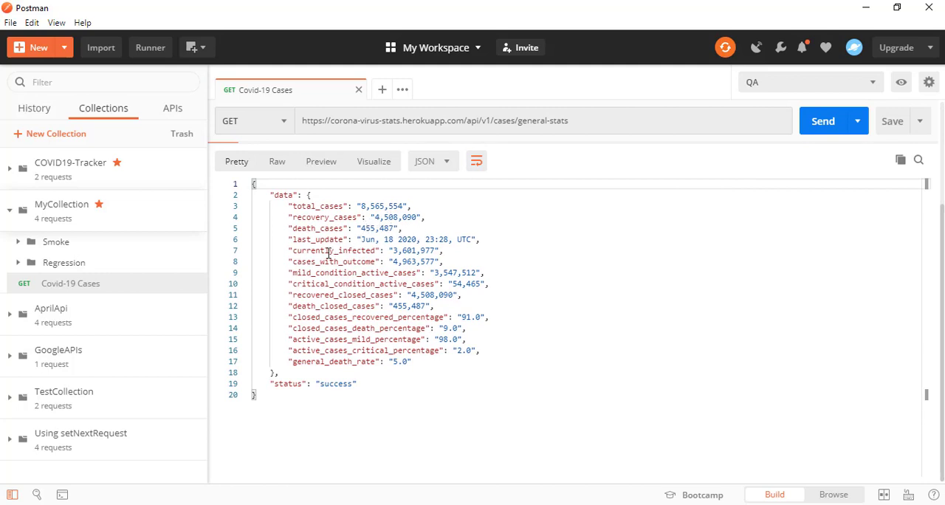
mouse_move(338, 289)
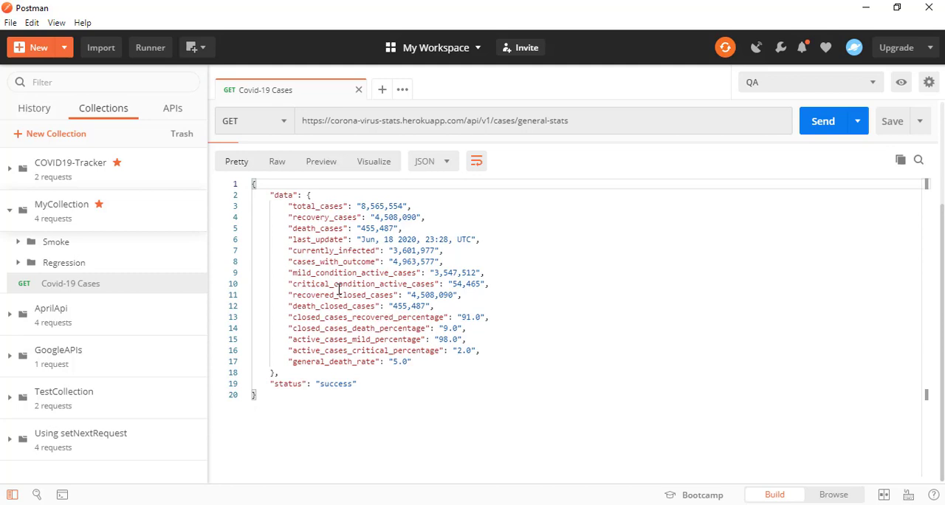
left_click(822, 121)
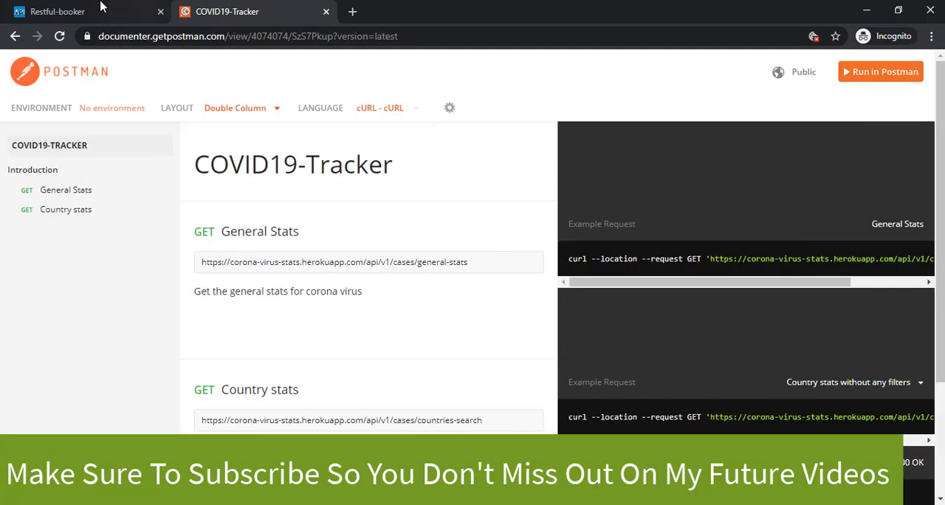
Switch to the restful-booker docs tab and bring the Auth CreateToken curl example into view
left_click(56, 12)
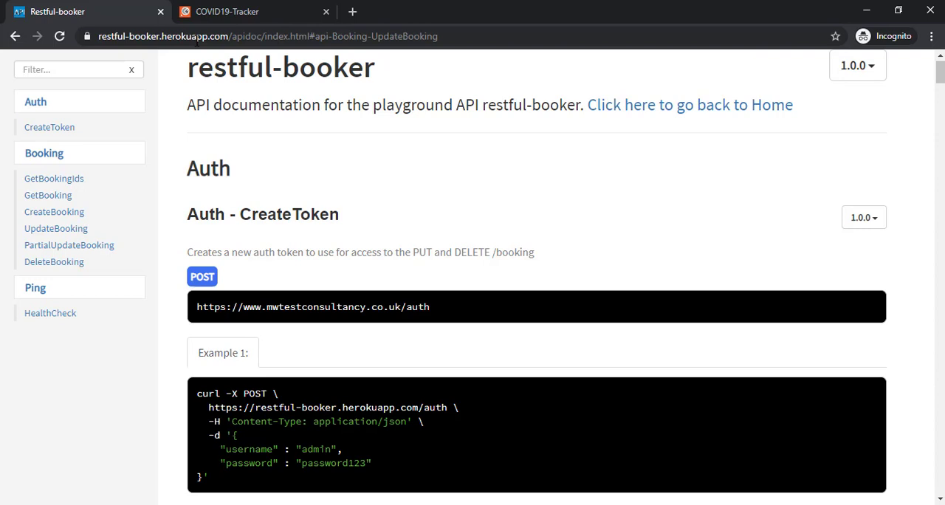
scroll("down", 3)
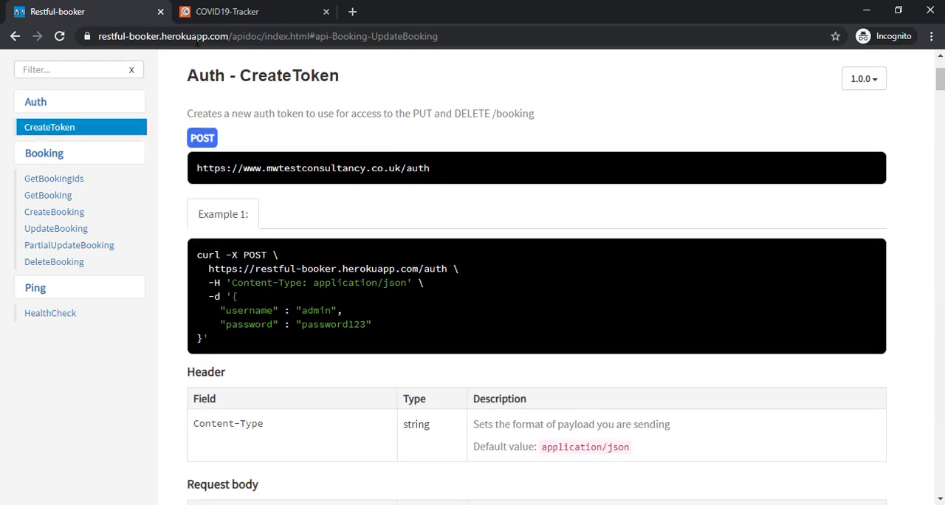
mouse_move(168, 145)
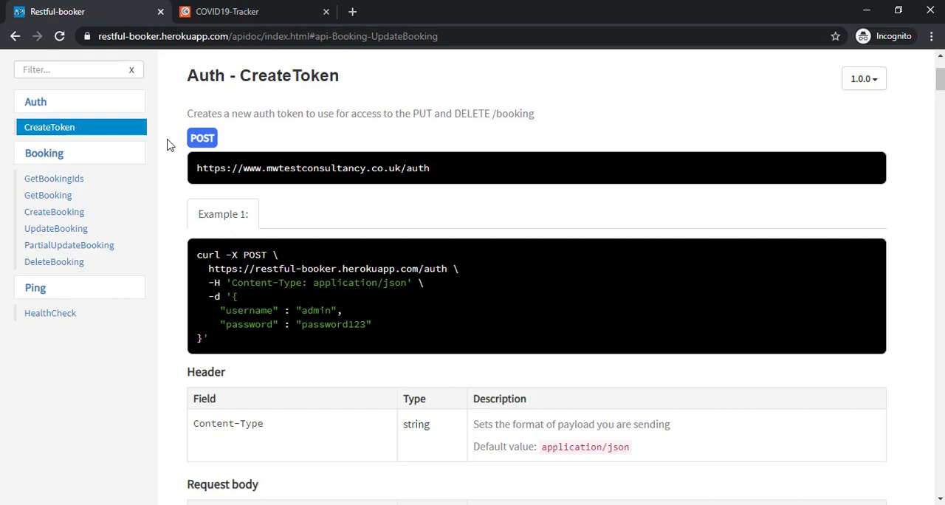
mouse_move(334, 254)
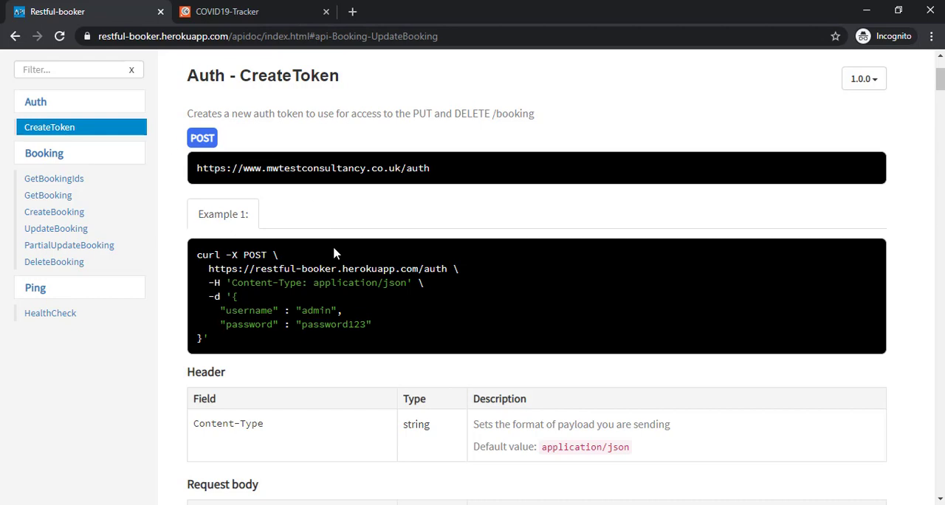
mouse_move(183, 79)
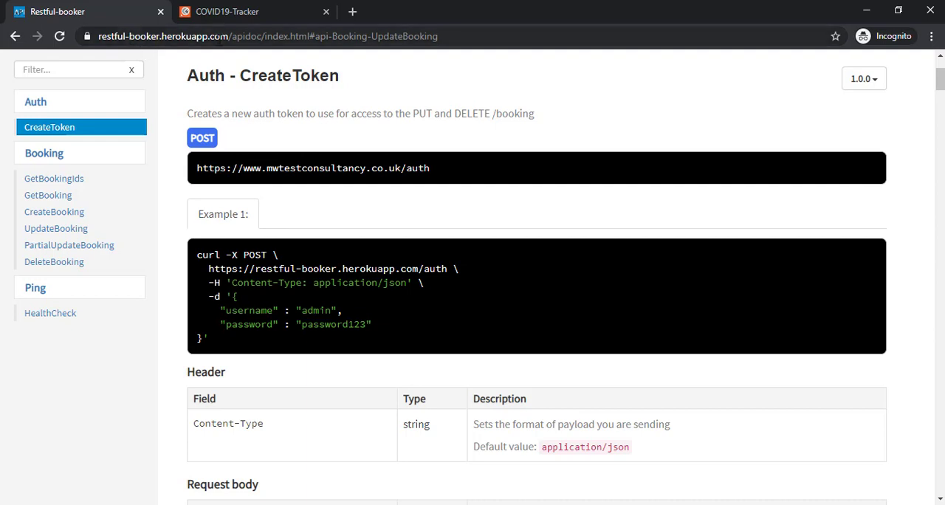
mouse_move(249, 35)
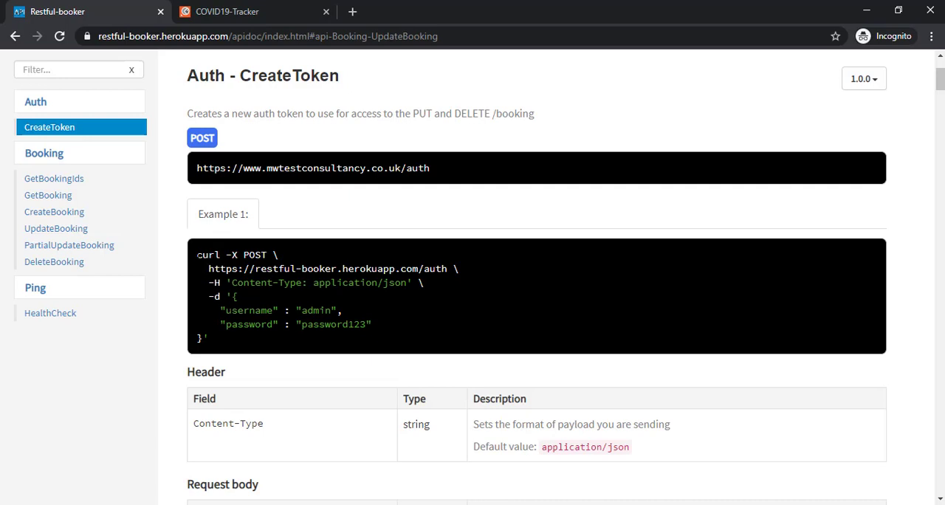
Select the CreateToken curl POST example text so it can be copied
left_click_drag(197, 254, 207, 338)
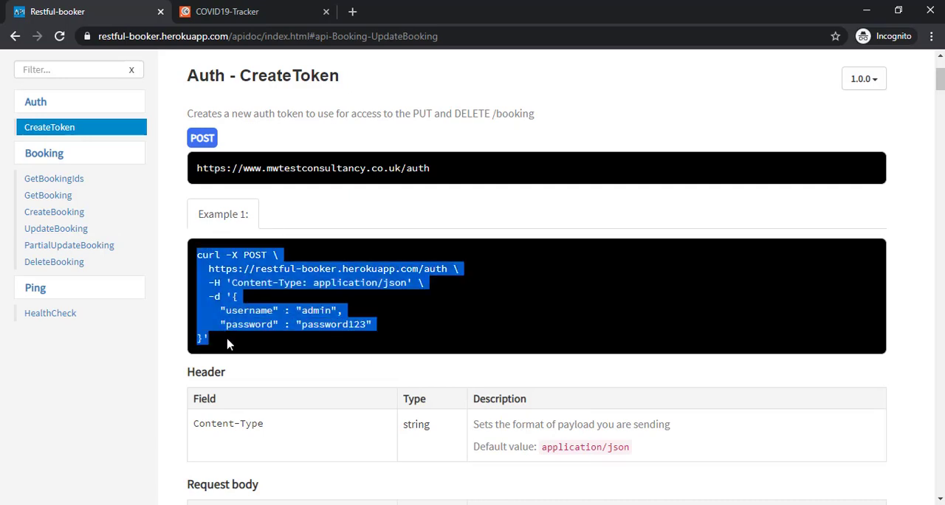
mouse_move(411, 253)
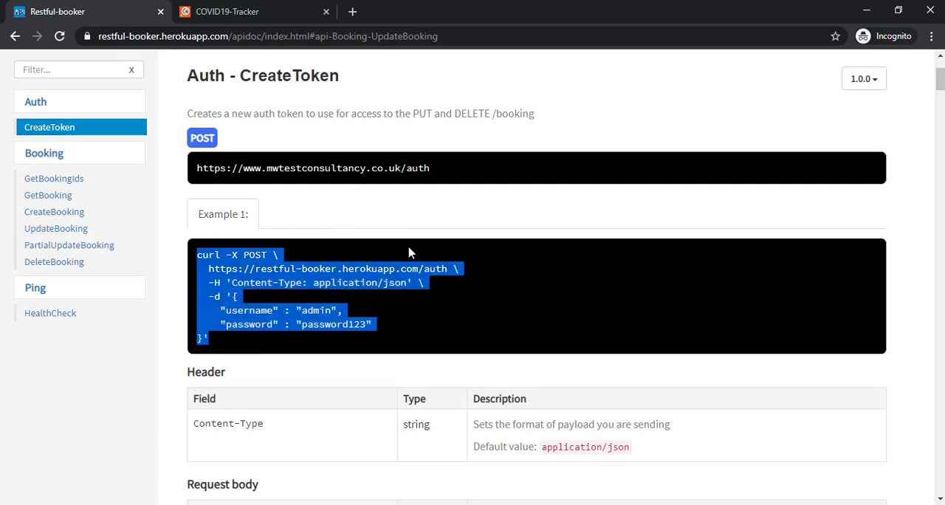
mouse_move(436, 337)
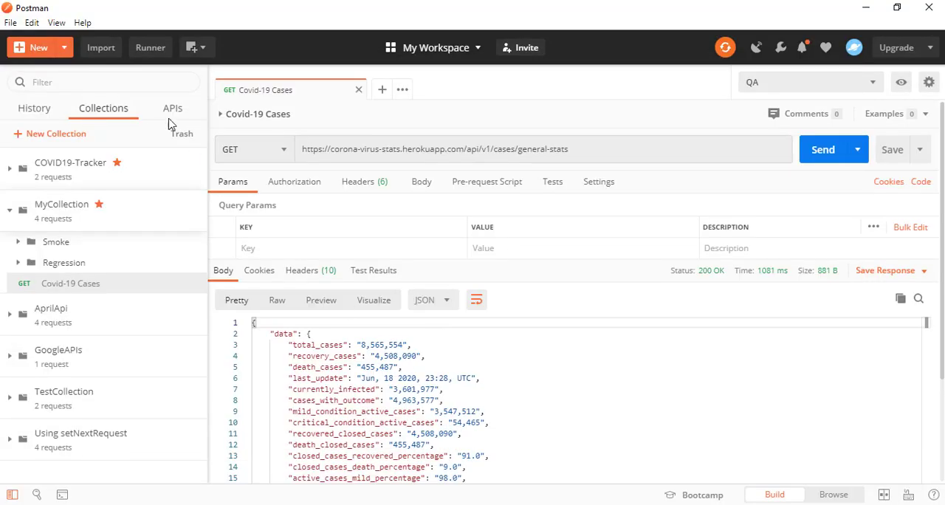
Import the pasted CreateToken curl command as a new POST request to restful-booker's auth endpoint
left_click(100, 47)
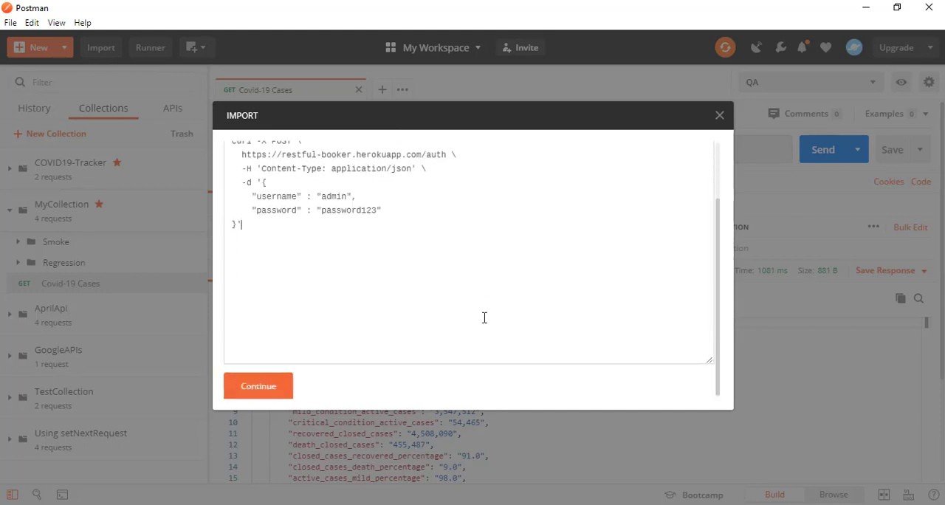
left_click(257, 386)
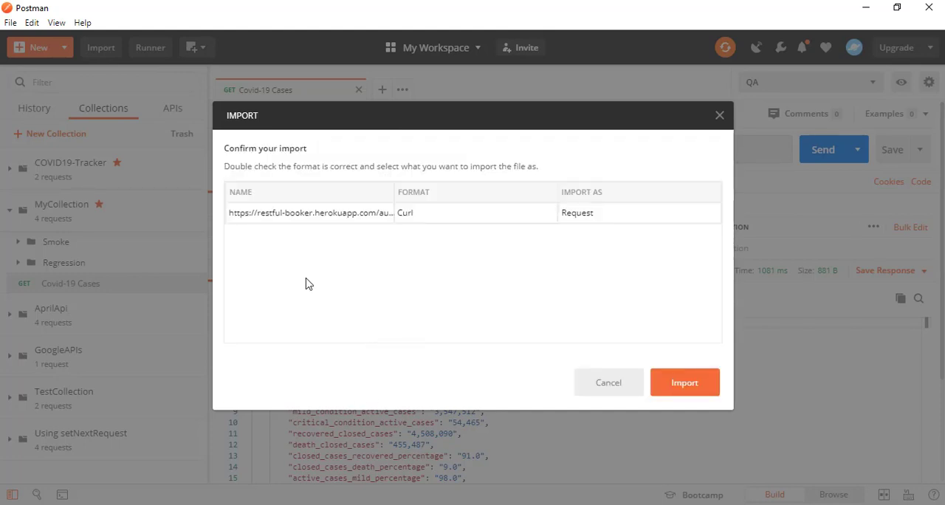
mouse_move(309, 154)
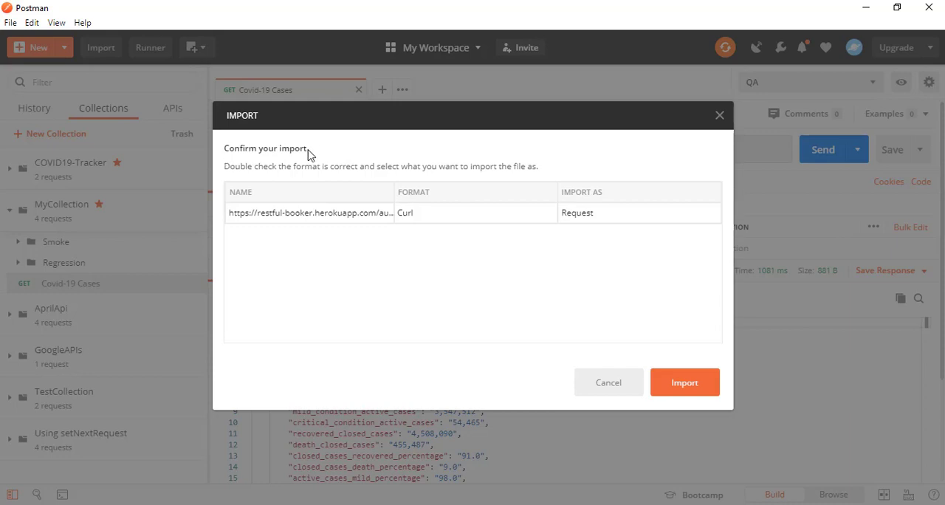
double_click(286, 149)
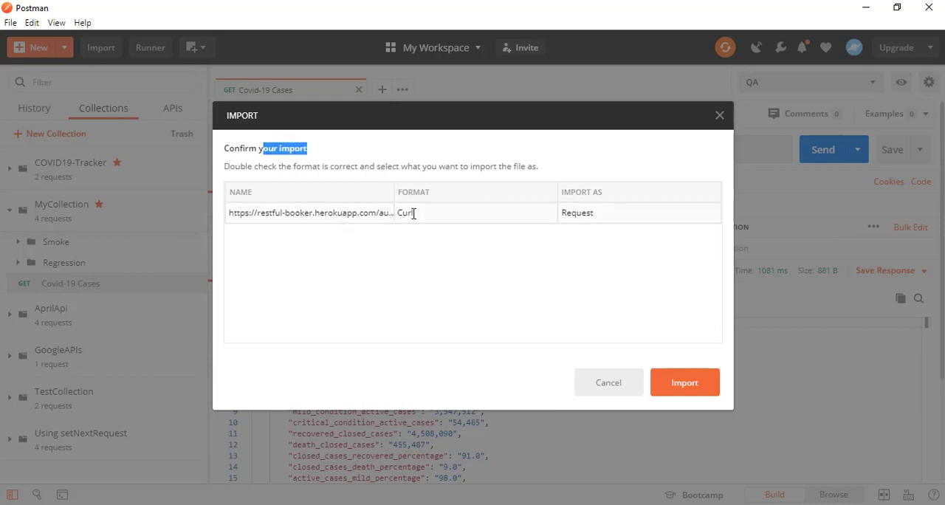
mouse_move(646, 254)
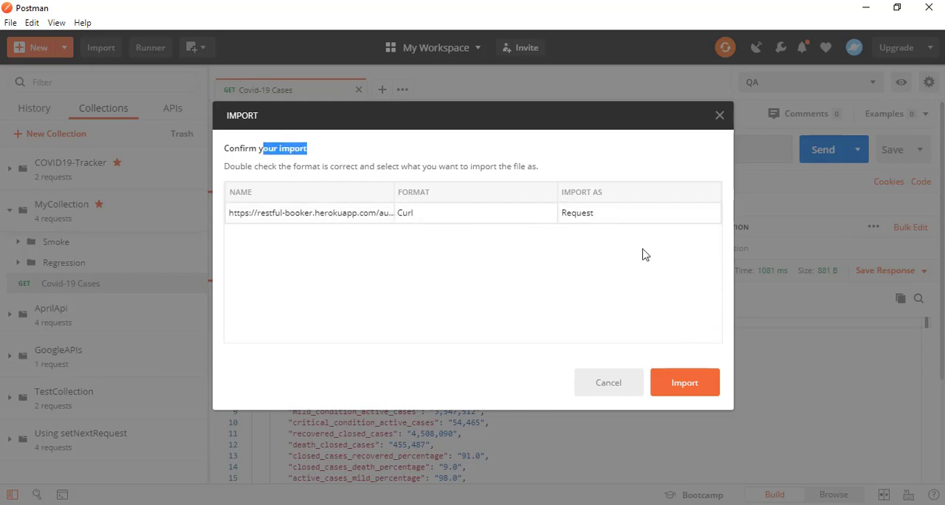
mouse_move(582, 227)
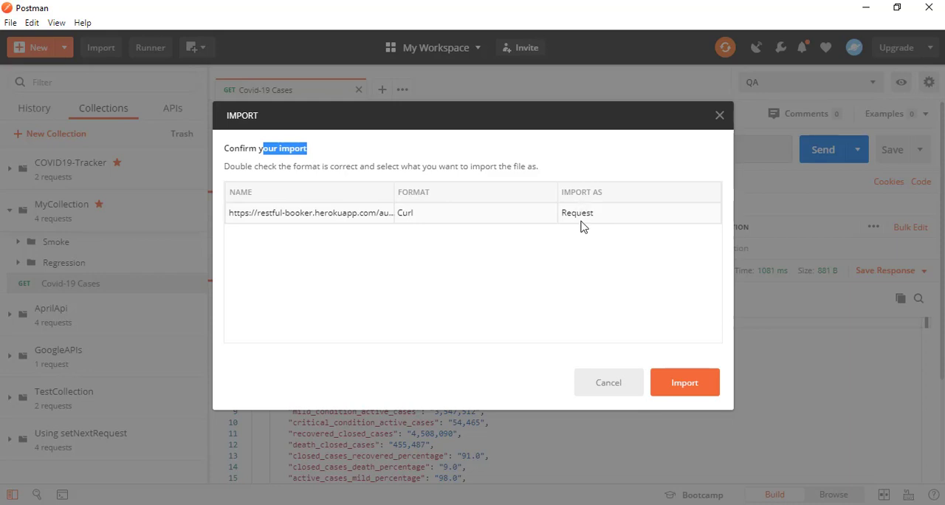
left_click(684, 381)
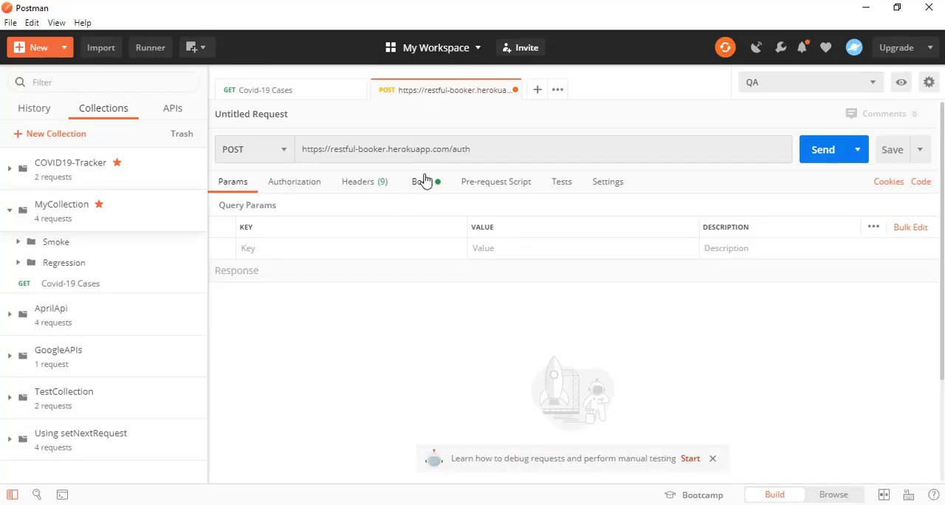
Review the request's raw JSON body and its headers, hiding auto-generated ones to leave Content-Type application/json
left_click(423, 182)
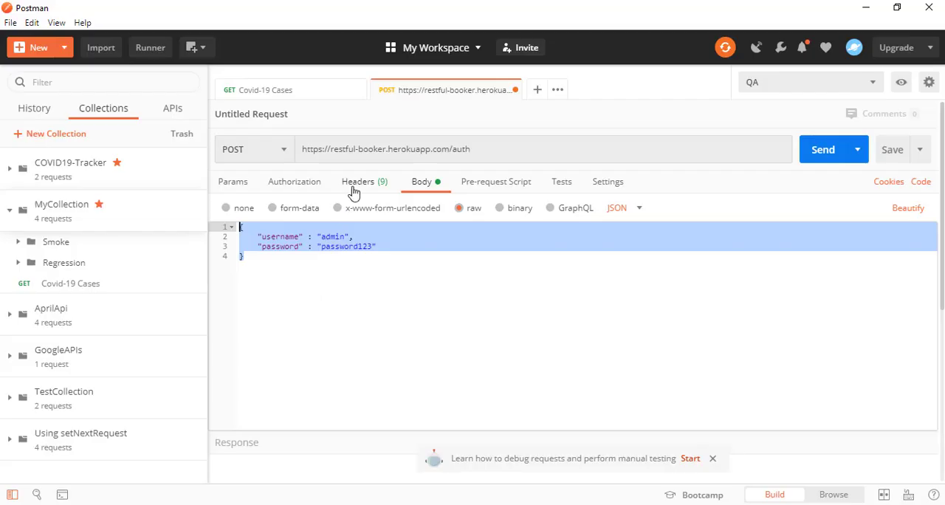
left_click(358, 182)
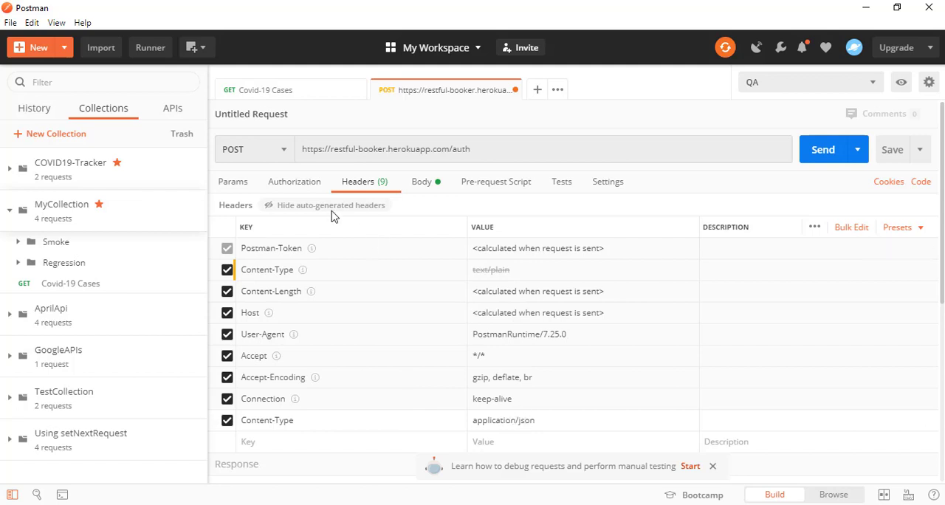
left_click(325, 204)
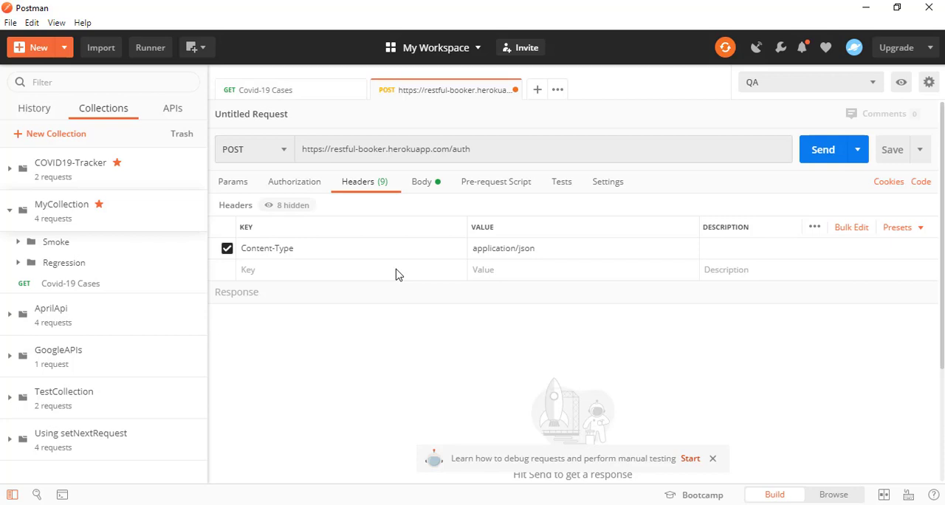
mouse_move(892, 149)
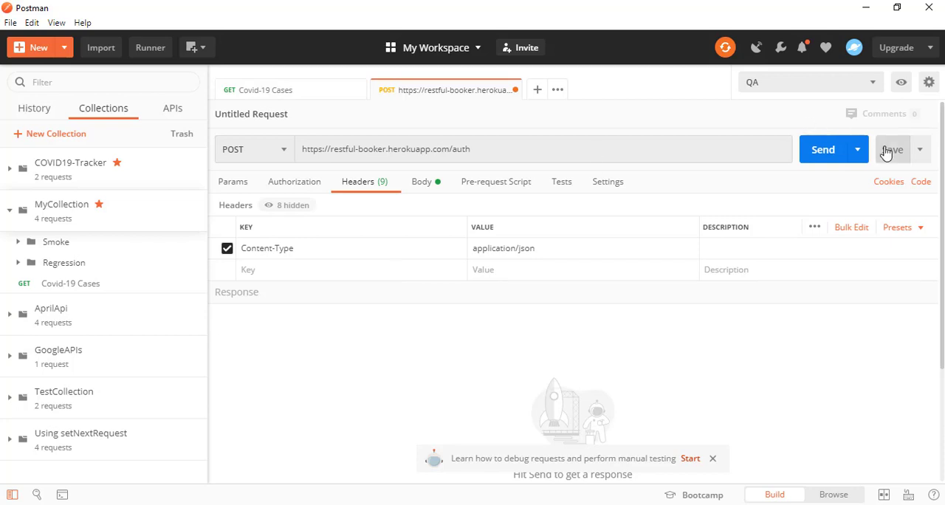
Save the imported request as CreateTokenAPI into MyCollection
left_click(892, 149)
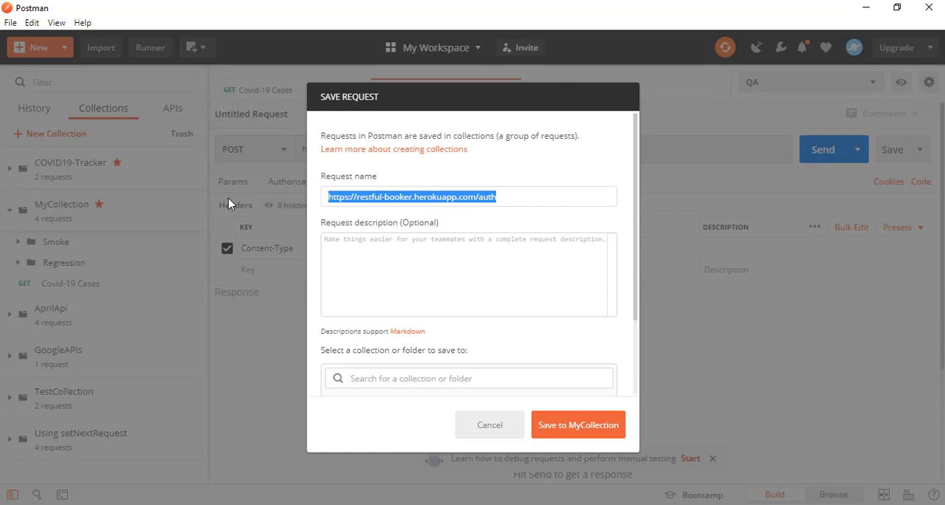
type("CreateTo")
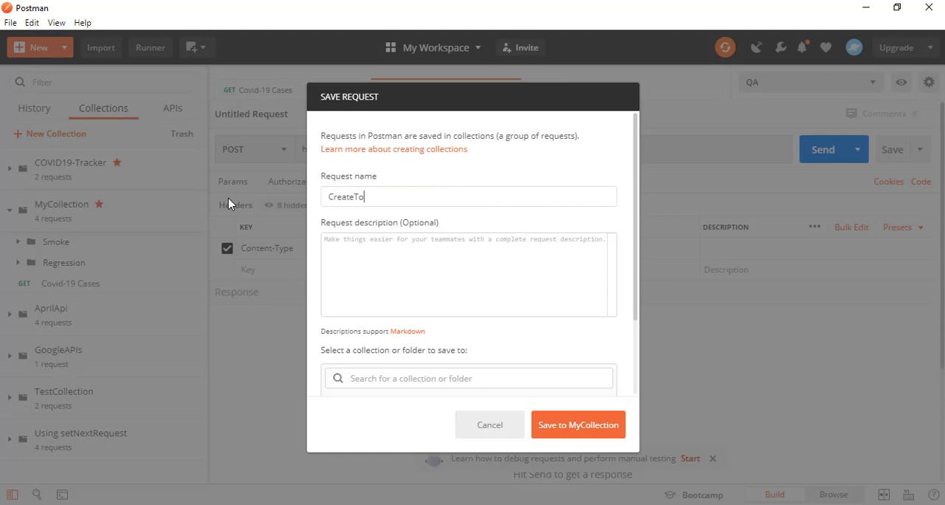
type("kenU")
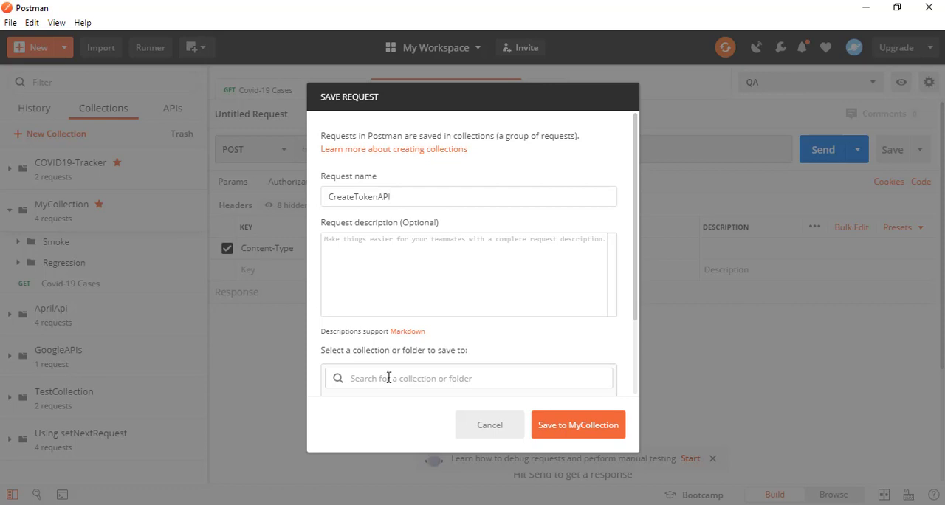
left_click(579, 426)
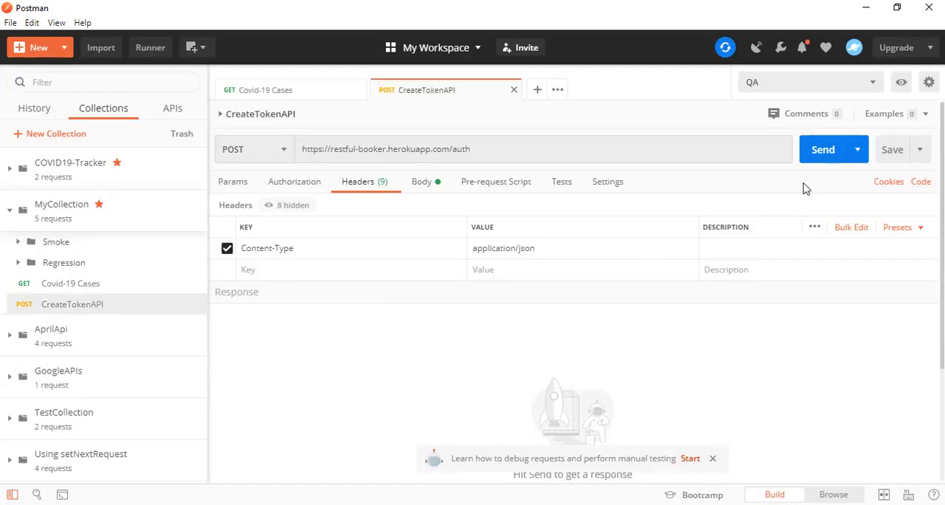
Send the CreateTokenAPI request to the auth endpoint
left_click(823, 150)
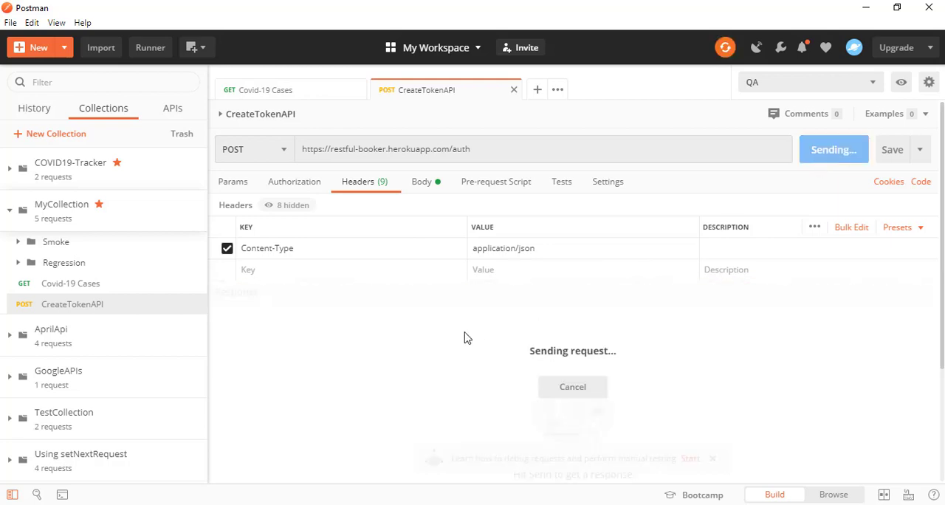
left_click(833, 149)
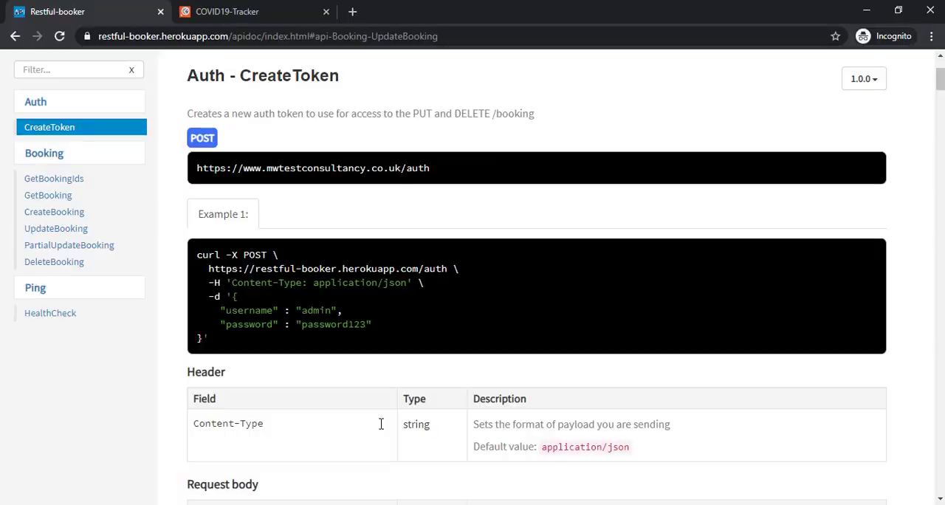
Scroll the CreateToken docs down to the expected Success 200 response
scroll("down", 3)
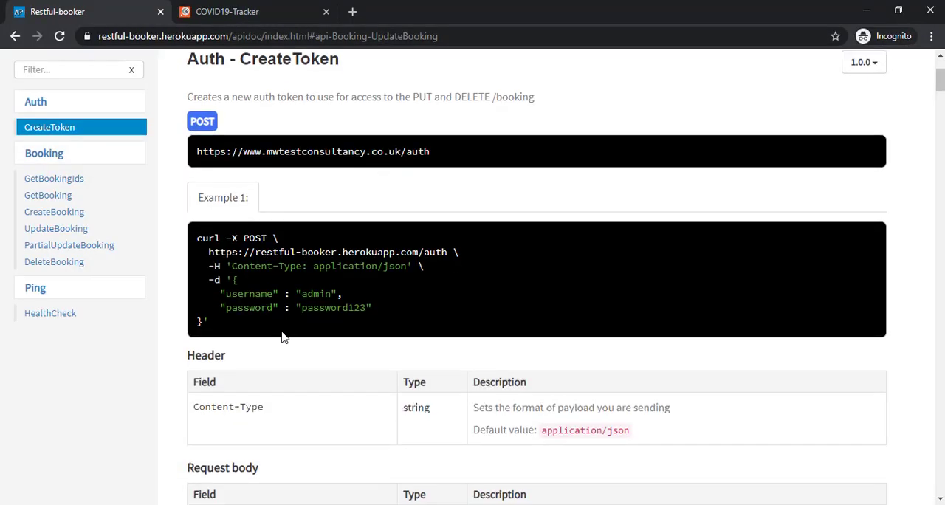
scroll("down", 3)
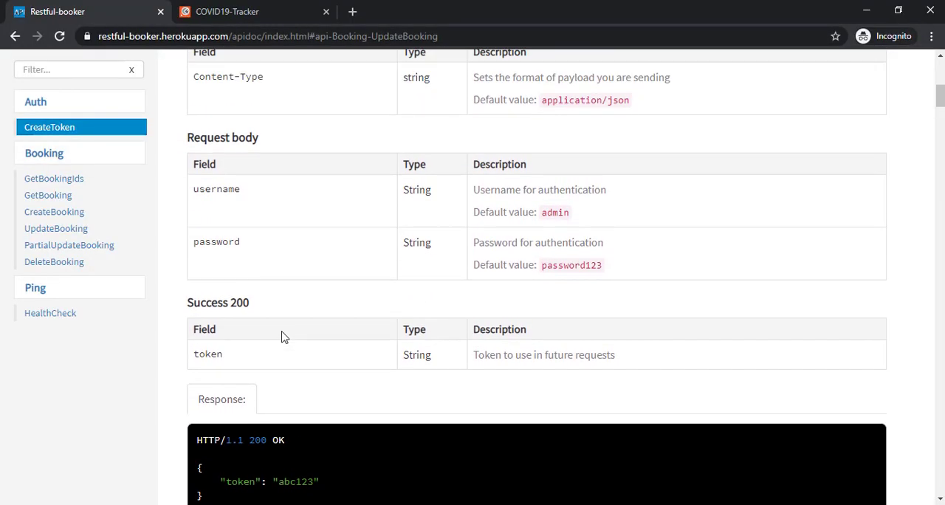
scroll("down", 3)
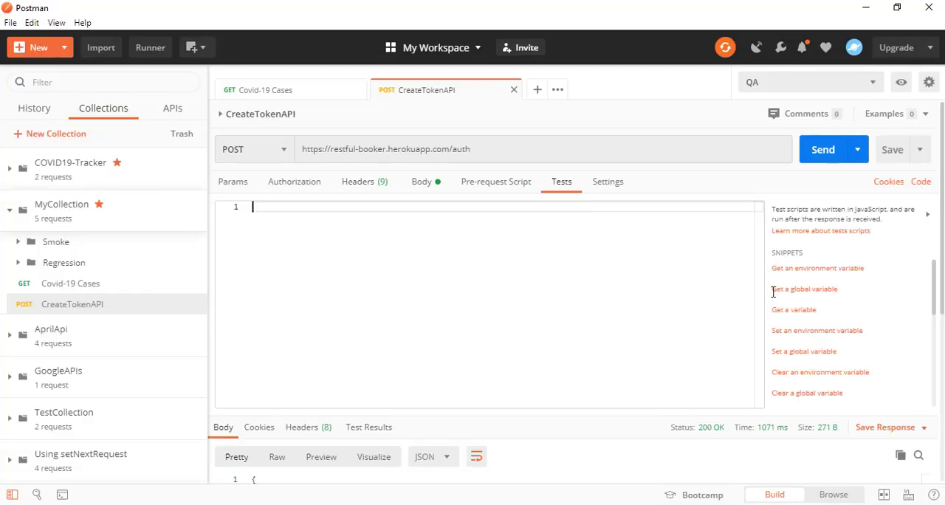
Add a 'Status code is 200' test to CreateTokenAPI, resend, and confirm it passes 1/1 with 200 OK
scroll("down", 3)
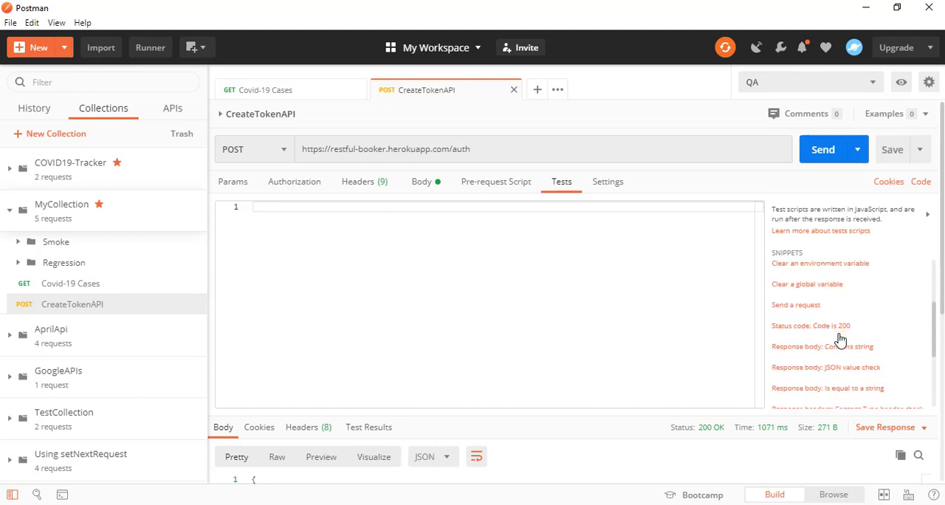
left_click(811, 325)
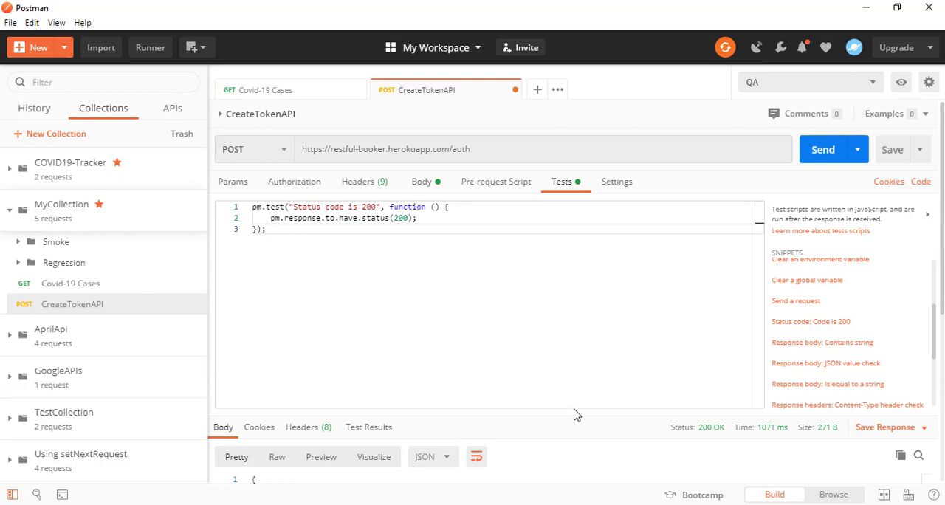
left_click(369, 427)
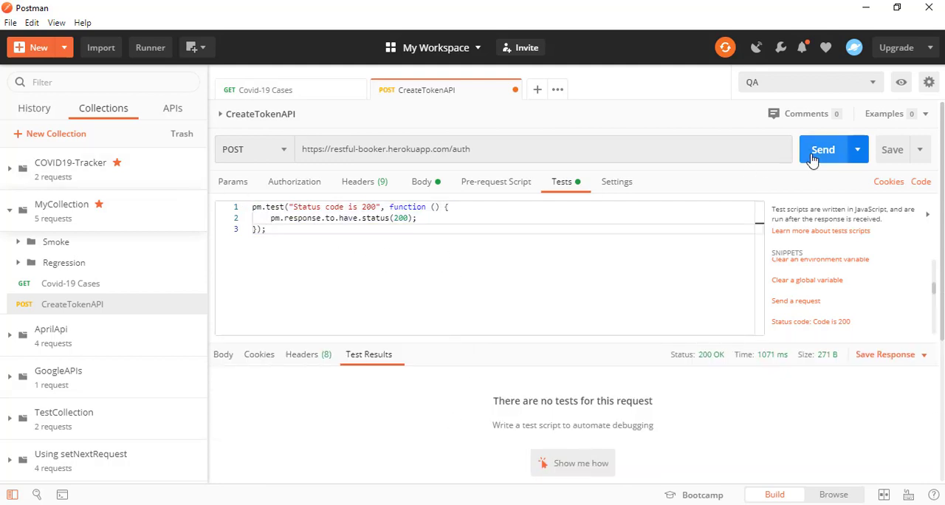
left_click(823, 149)
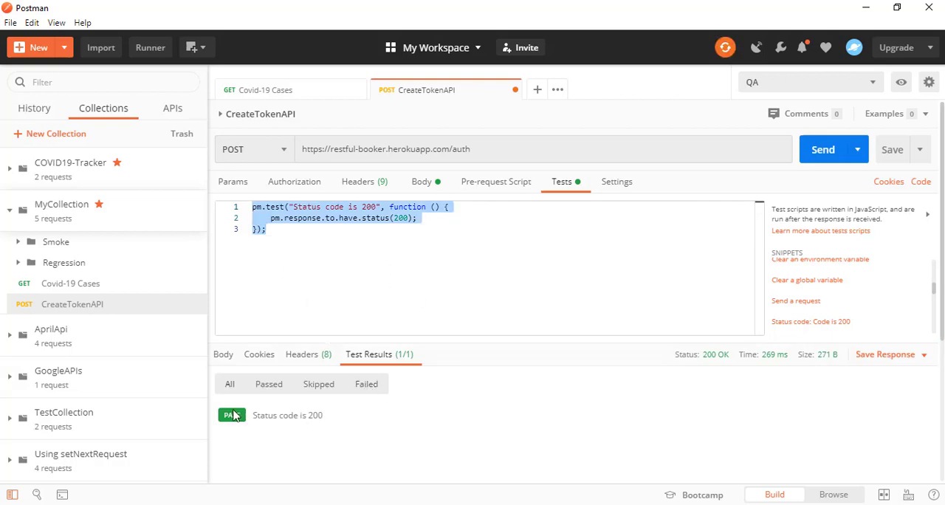
left_click(421, 181)
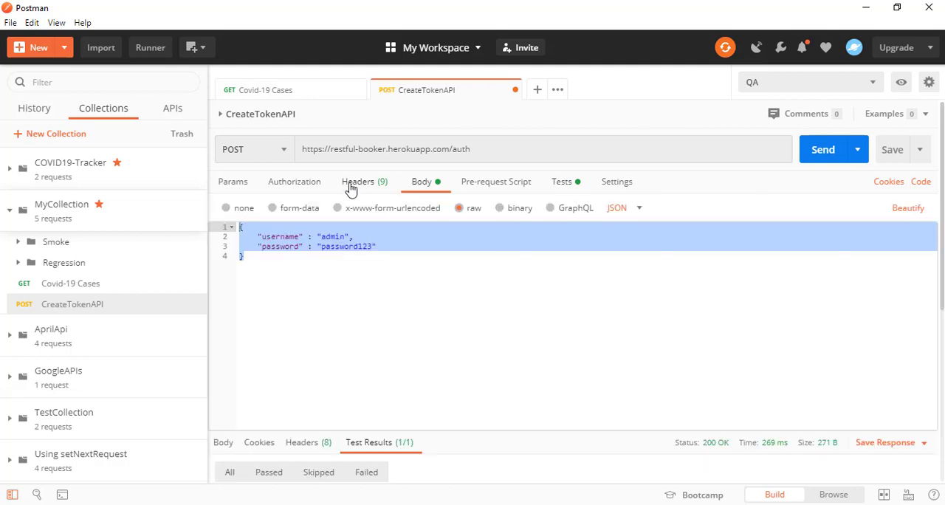
View CreateToken's sample token response in the docs, then Alt+Tab back toward Postman
left_click(357, 182)
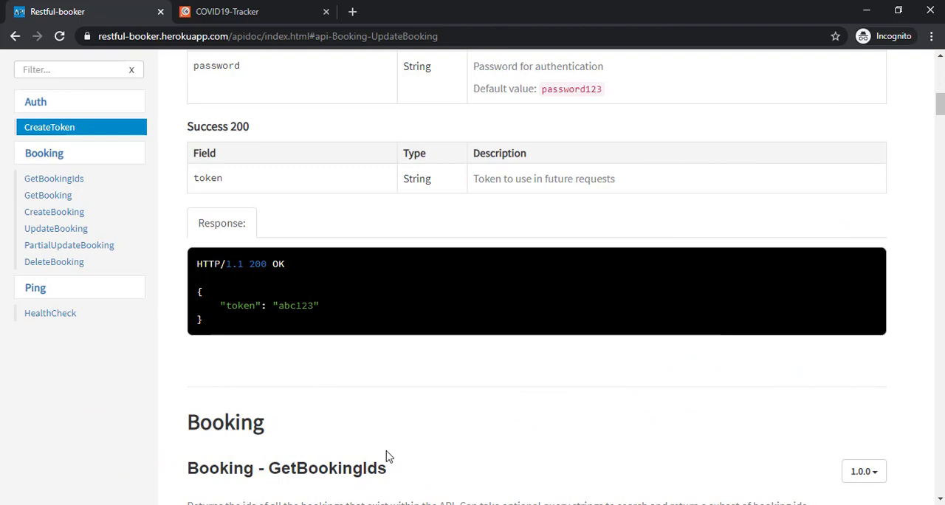
key("alt+tab")
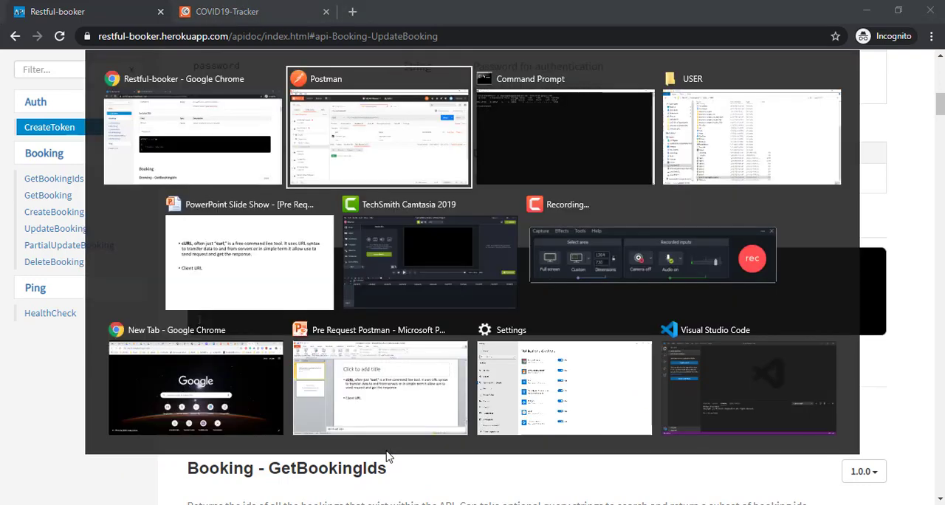